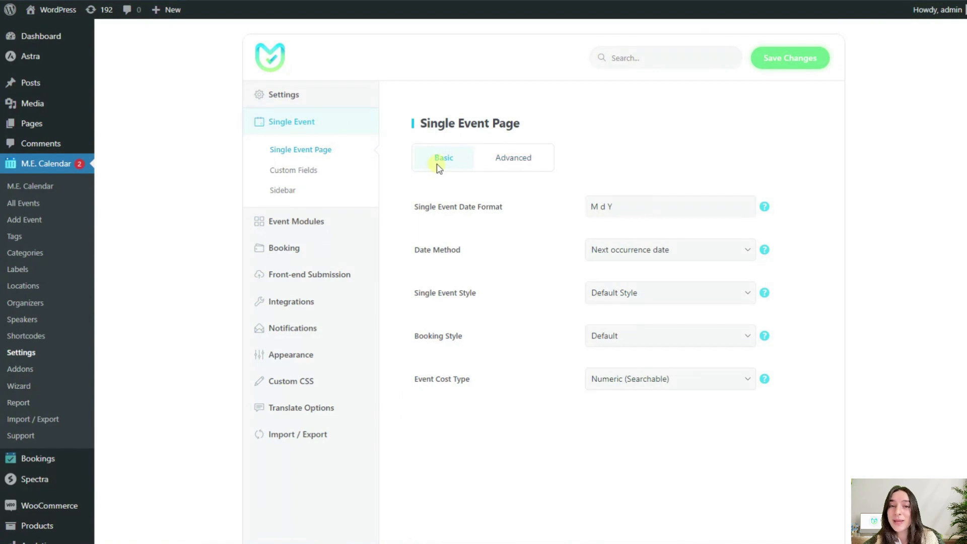
pyautogui.moveTo(459, 170)
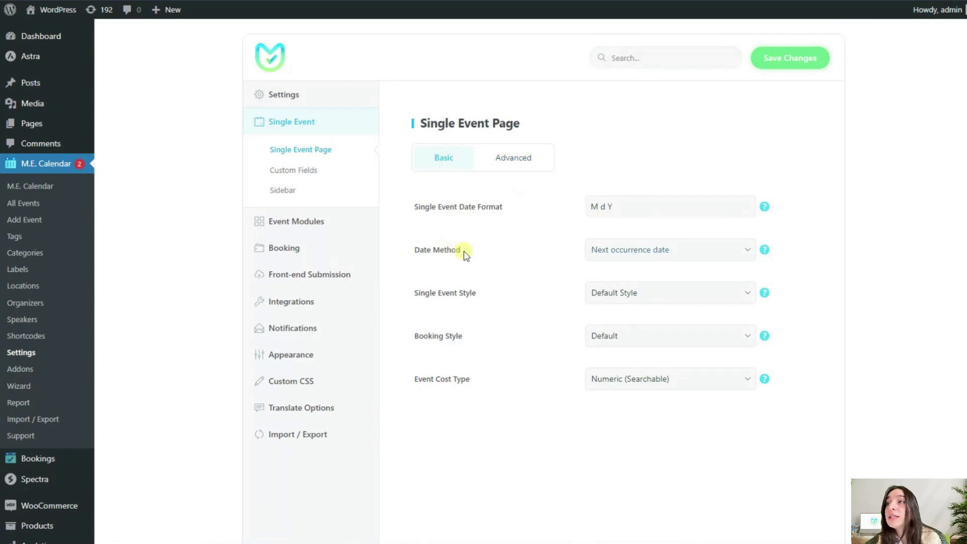
pyautogui.moveTo(720, 251)
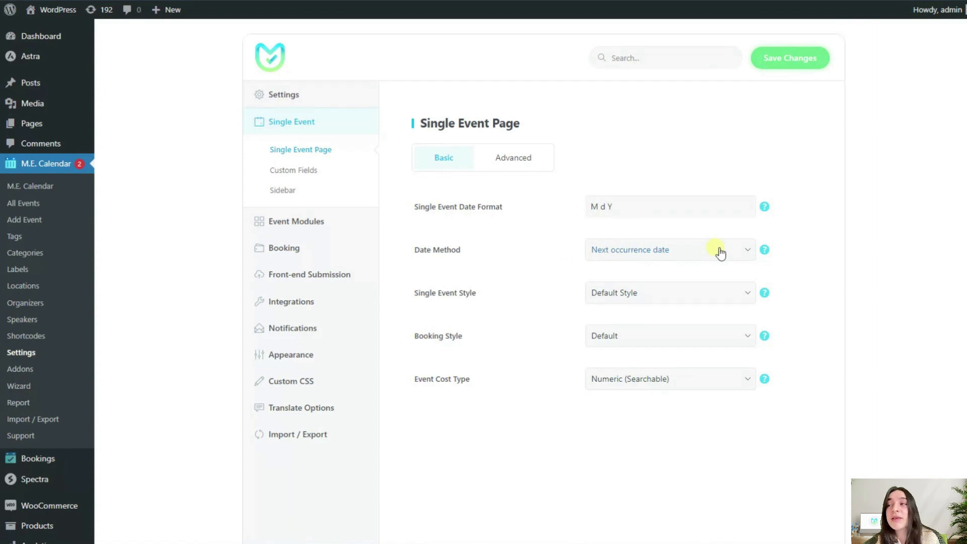
# Step: Switch the date method to Referred date, then back to Next occurrence date
pyautogui.click(669, 249)
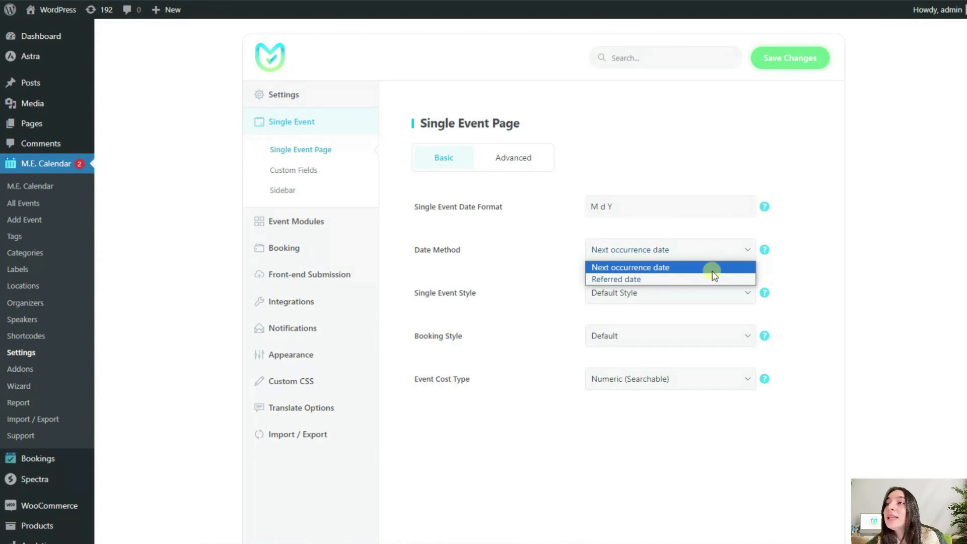
pyautogui.click(616, 279)
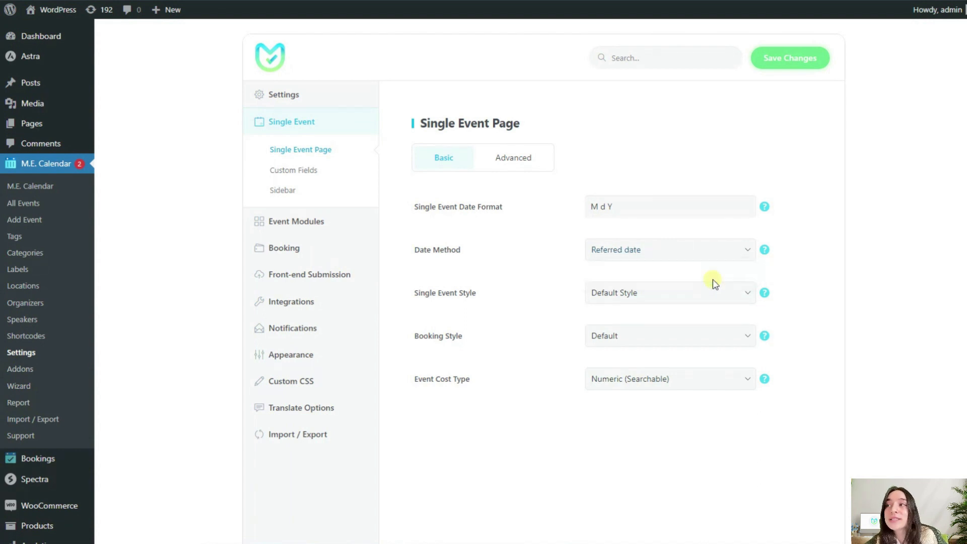
pyautogui.click(669, 249)
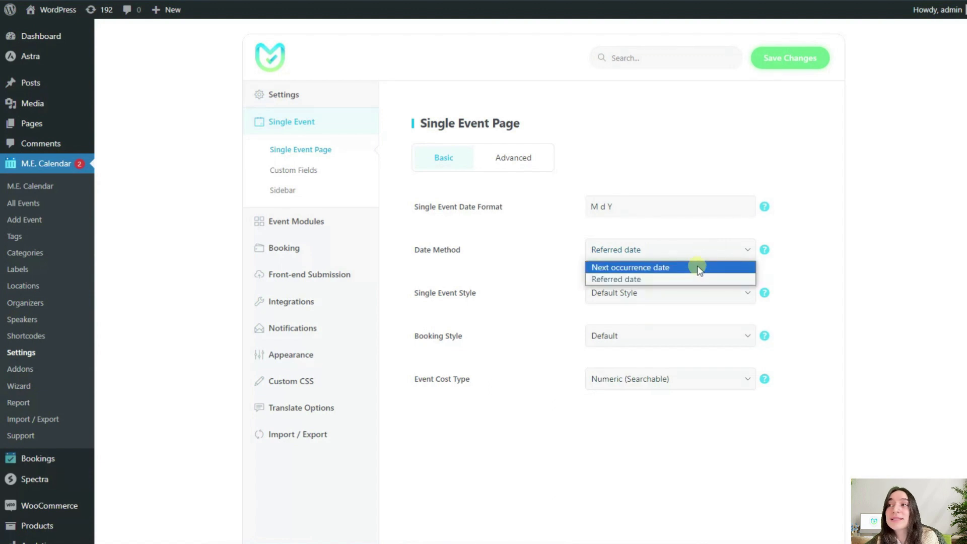
pyautogui.click(630, 267)
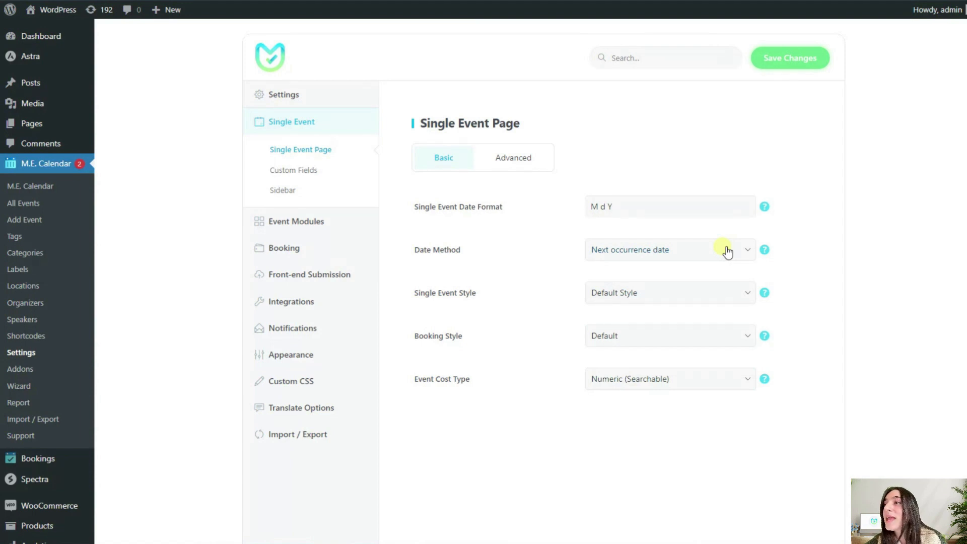
pyautogui.moveTo(764, 249)
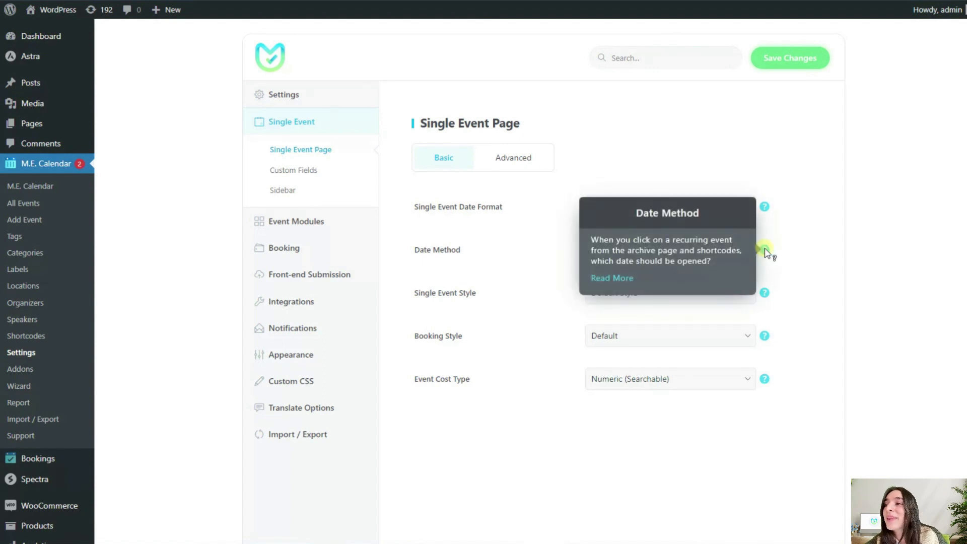
# Step: In the Advanced options, enable Timezone Per Event and Currency Per Event
pyautogui.click(511, 157)
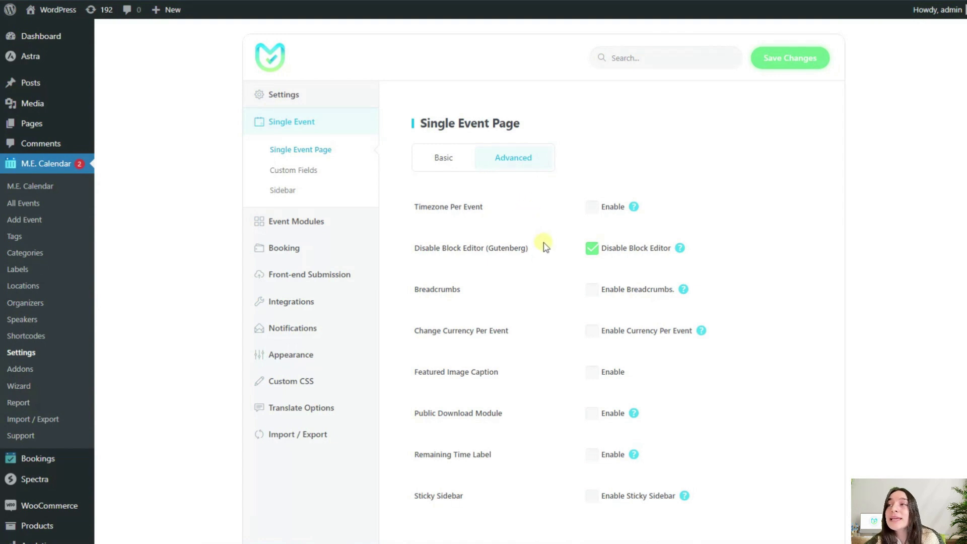
pyautogui.moveTo(575, 190)
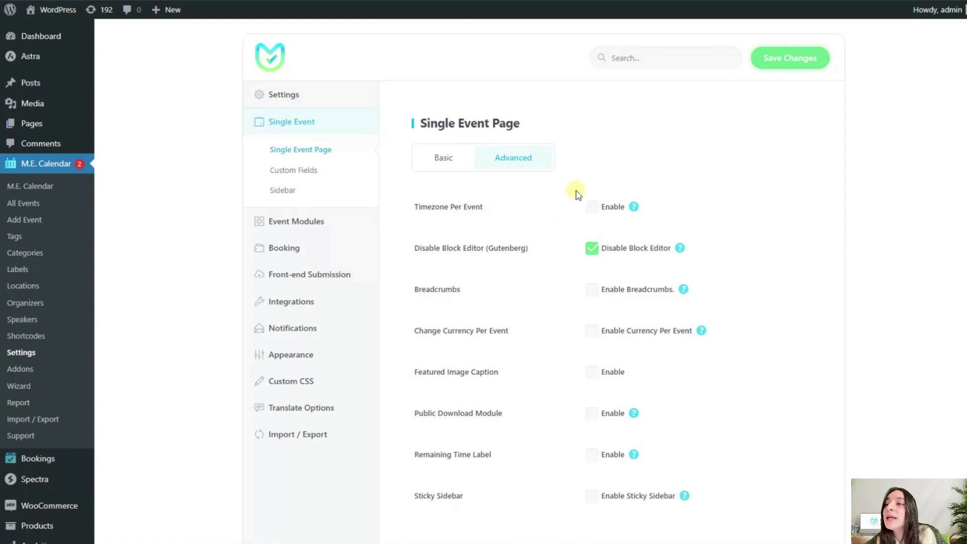
pyautogui.moveTo(591, 207)
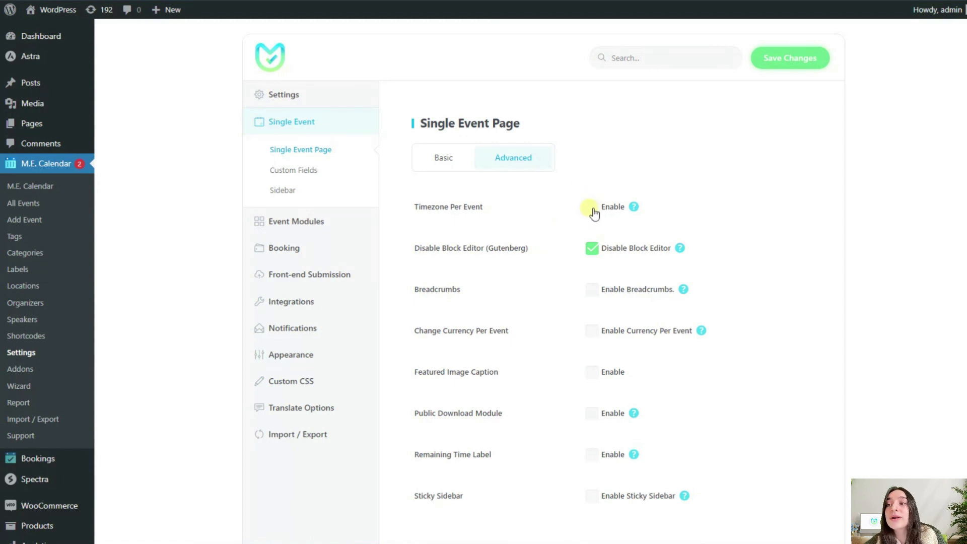
pyautogui.click(590, 206)
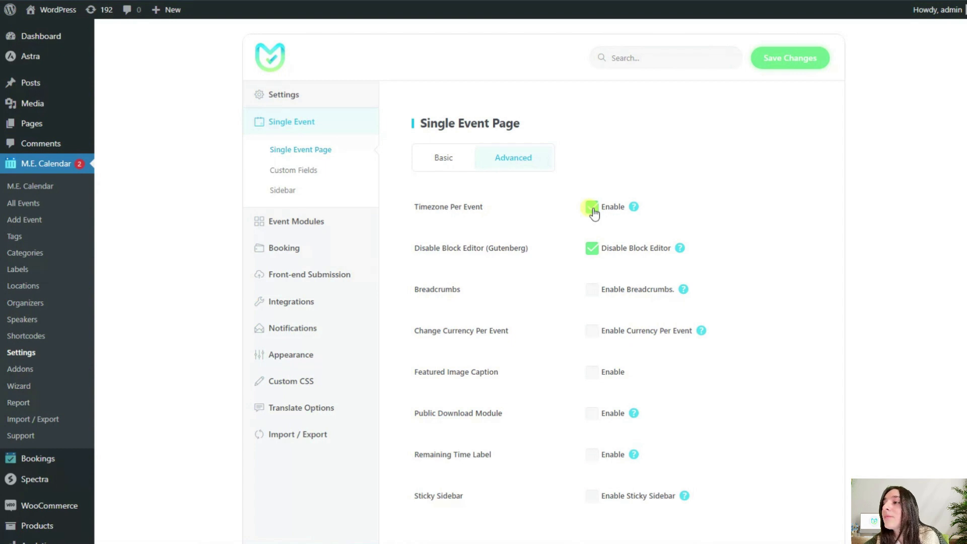
pyautogui.click(591, 206)
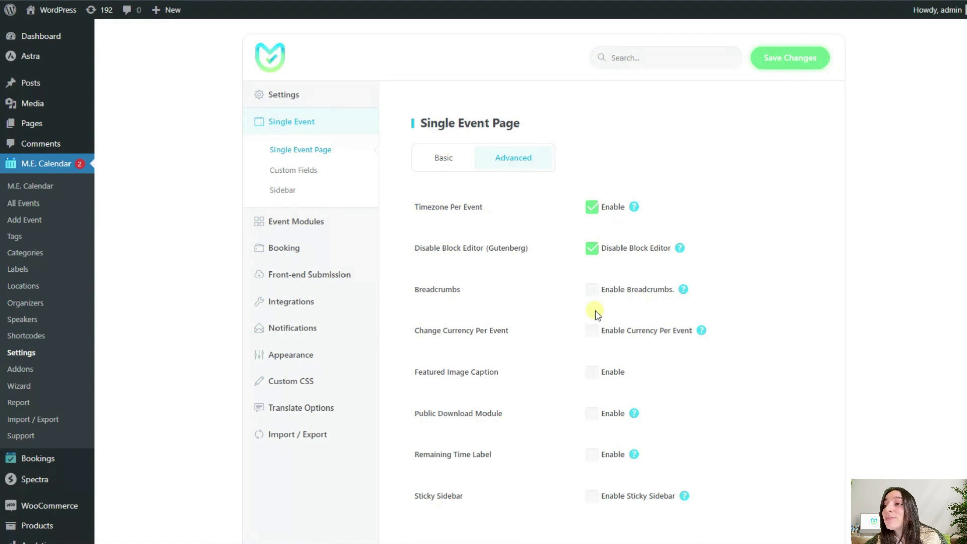
pyautogui.moveTo(487, 339)
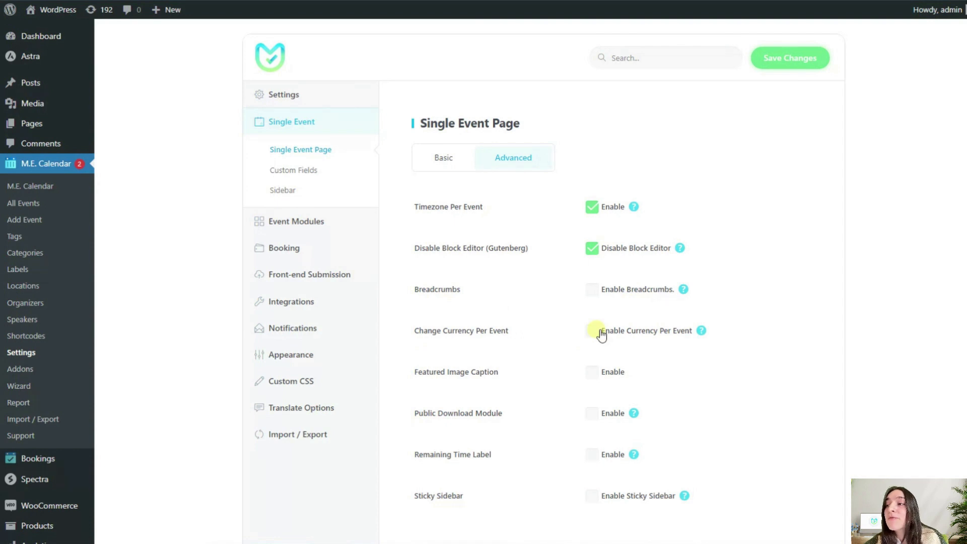
pyautogui.click(591, 331)
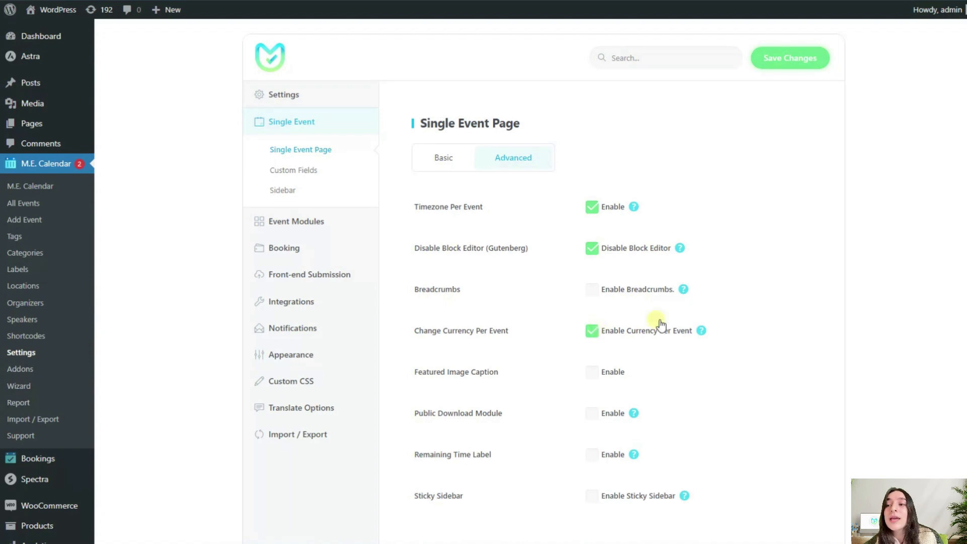
pyautogui.moveTo(701, 331)
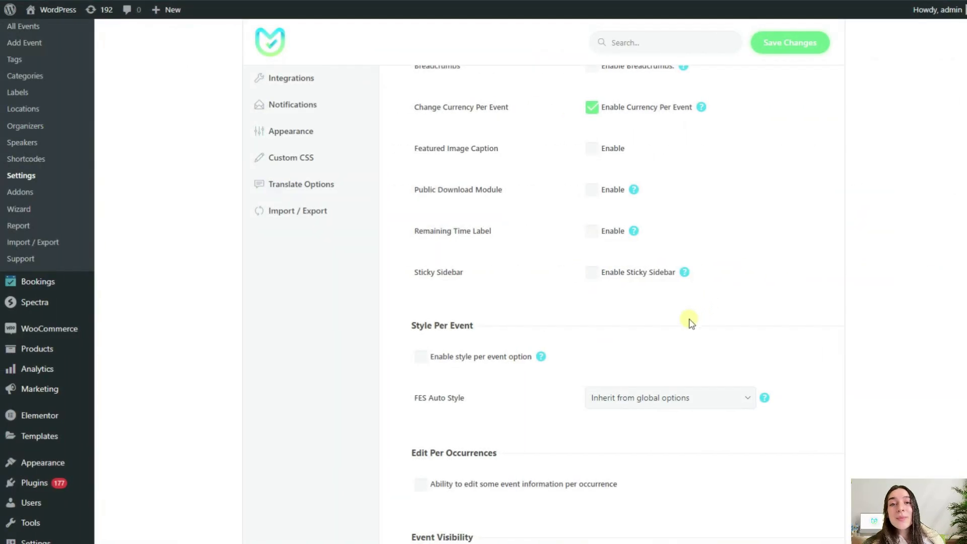
pyautogui.moveTo(655, 331)
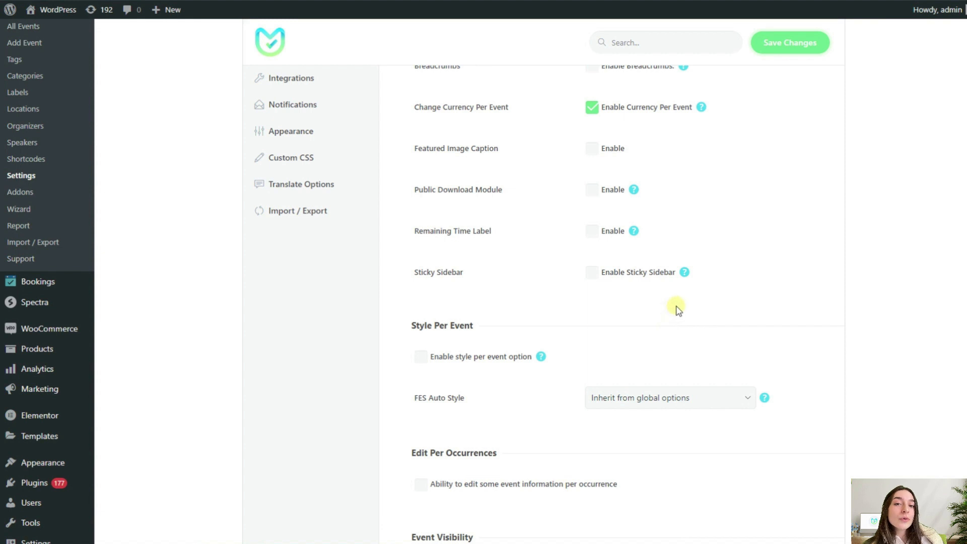
pyautogui.moveTo(722, 285)
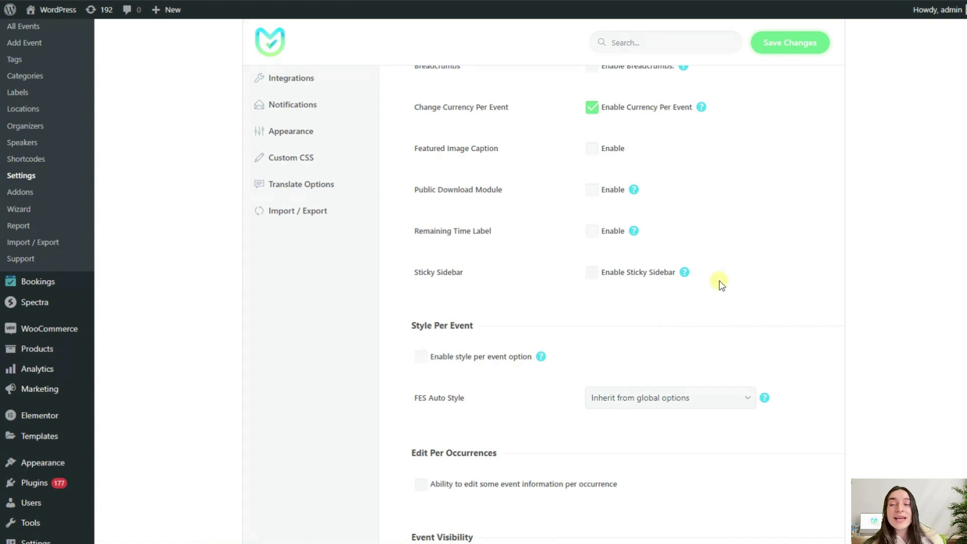
pyautogui.moveTo(706, 207)
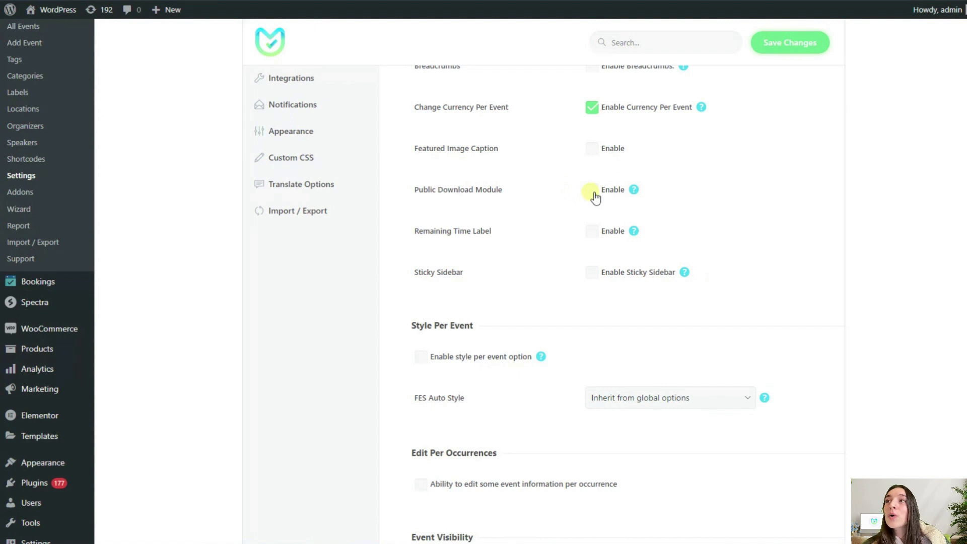
pyautogui.moveTo(634, 189)
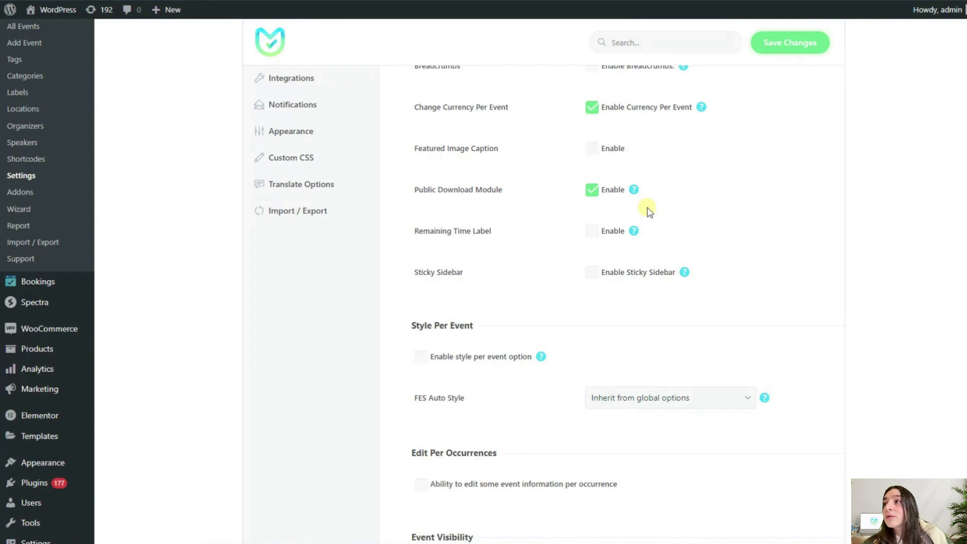
pyautogui.moveTo(614, 290)
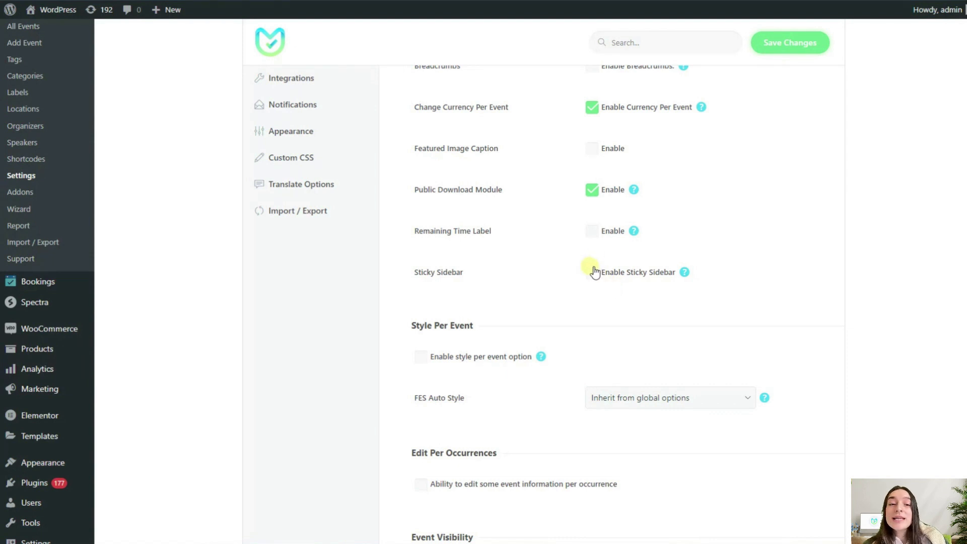
# Step: Tick Enable Sticky Sidebar for single event pages
pyautogui.click(591, 272)
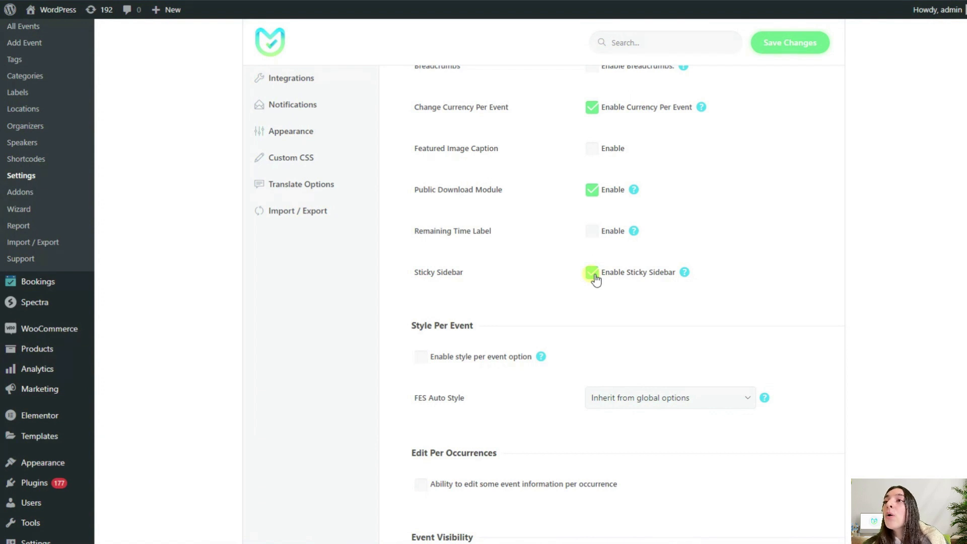
pyautogui.click(591, 272)
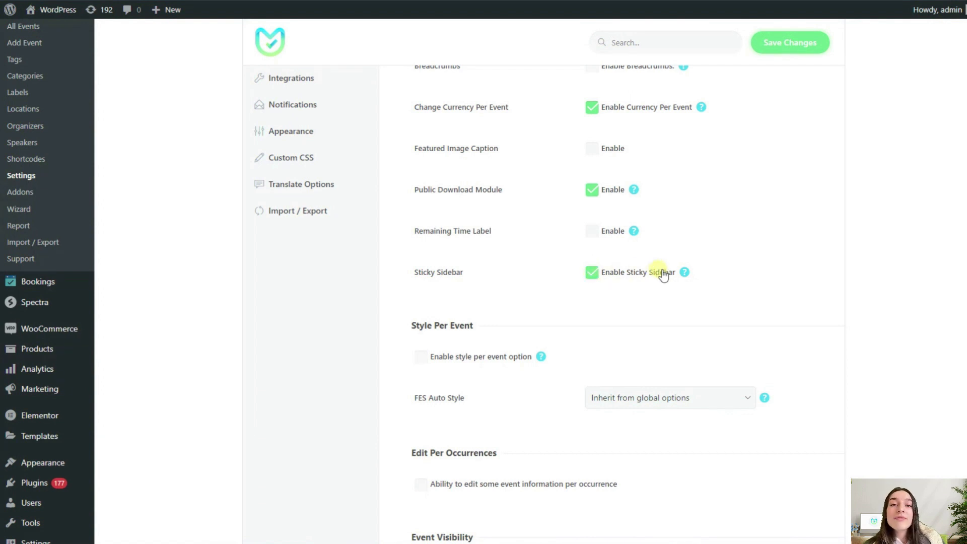
pyautogui.moveTo(684, 272)
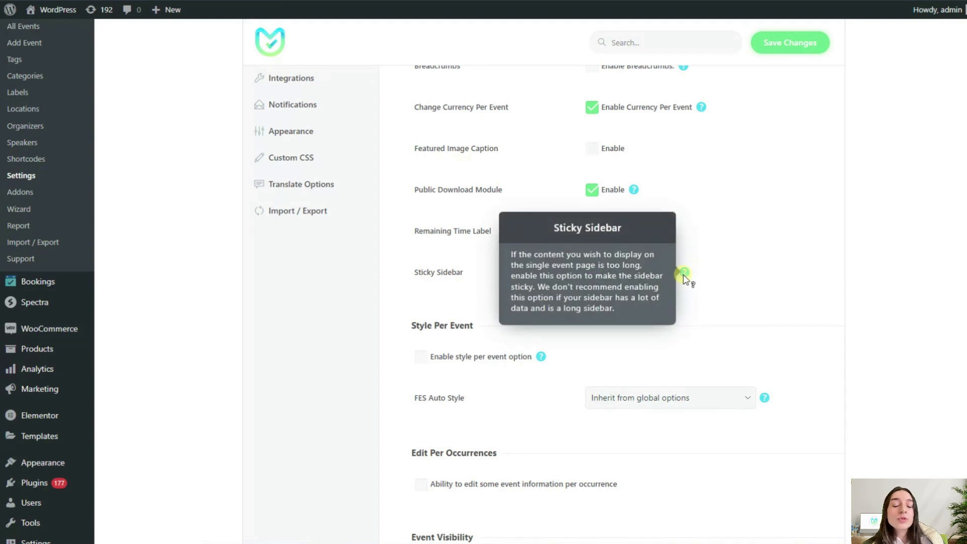
pyautogui.click(591, 272)
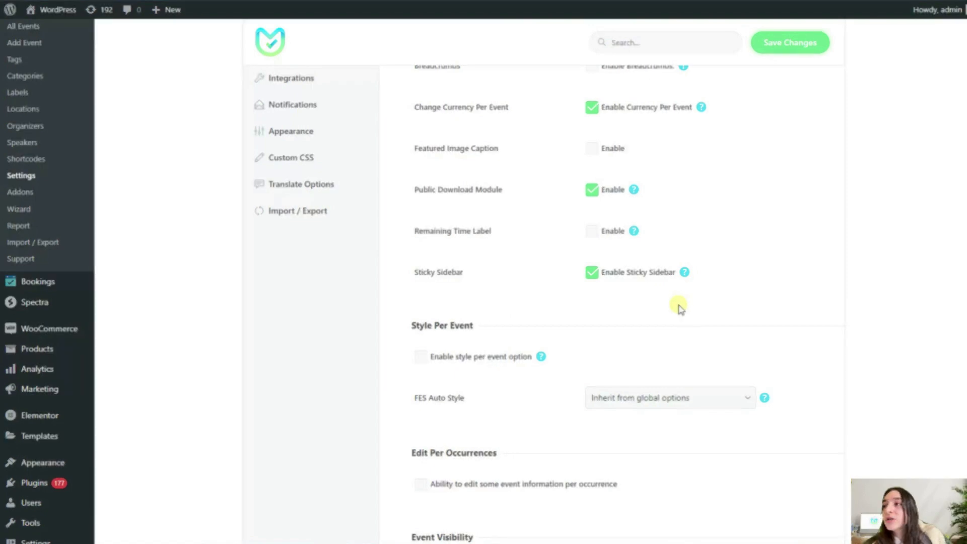
pyautogui.scroll(-3)
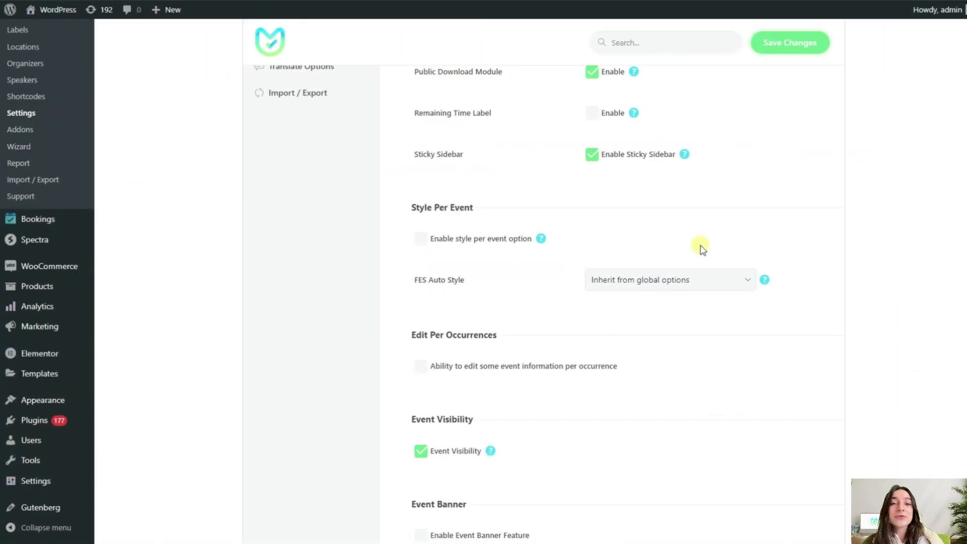
pyautogui.moveTo(677, 241)
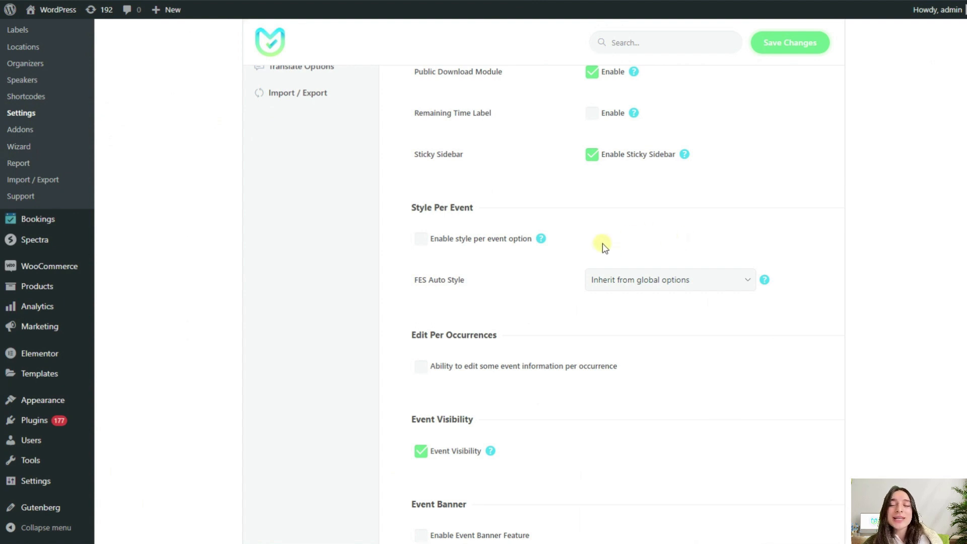
pyautogui.moveTo(583, 256)
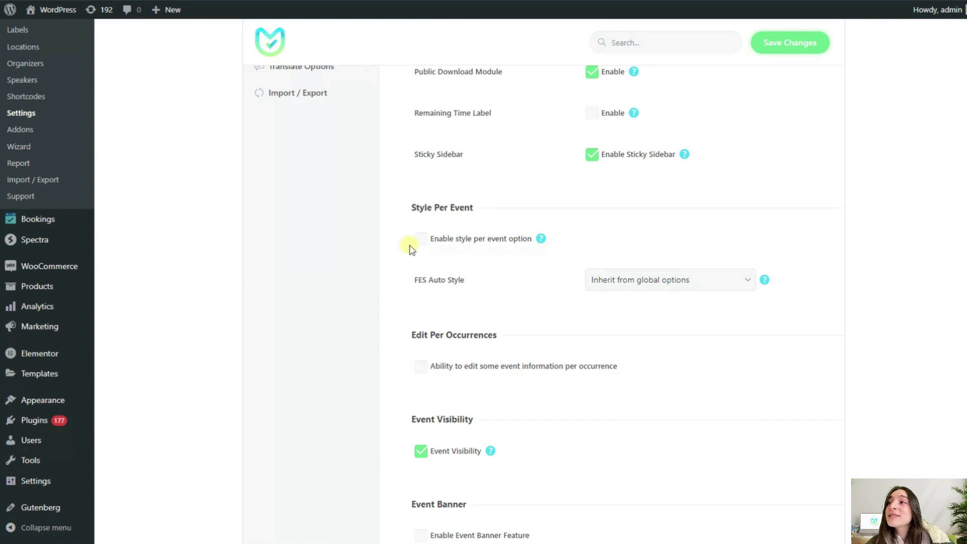
# Step: Enable the style per event option and pick Modern Style for FES Auto Style
pyautogui.click(421, 239)
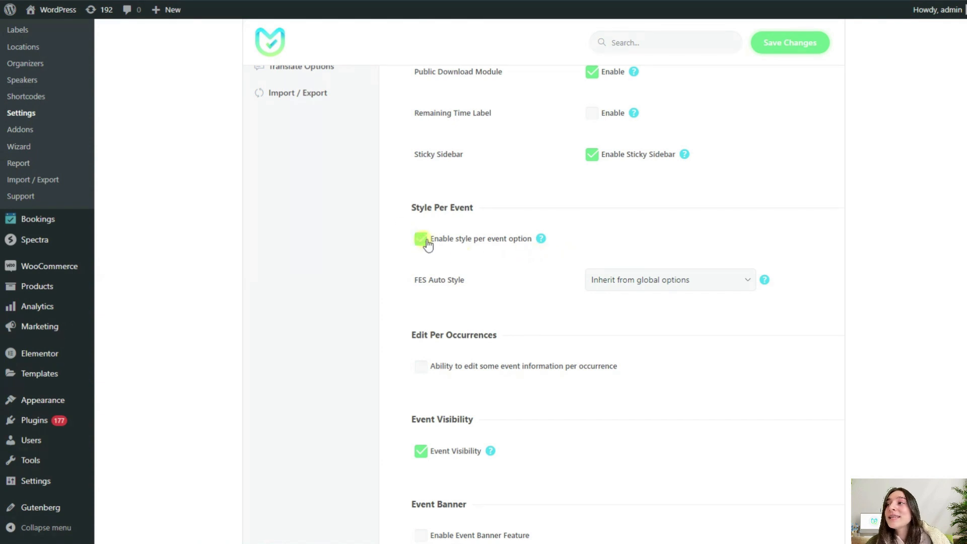
pyautogui.click(420, 239)
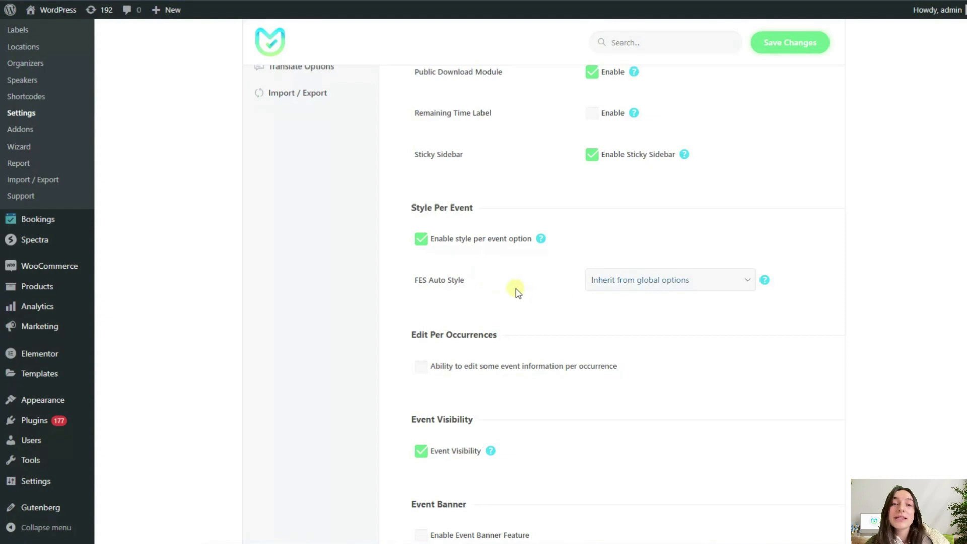
pyautogui.moveTo(576, 293)
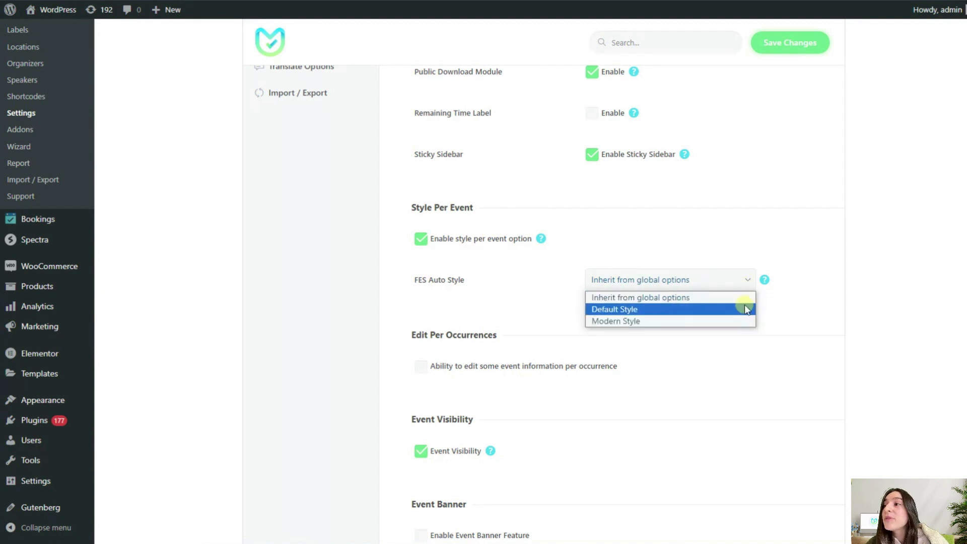
pyautogui.moveTo(670, 321)
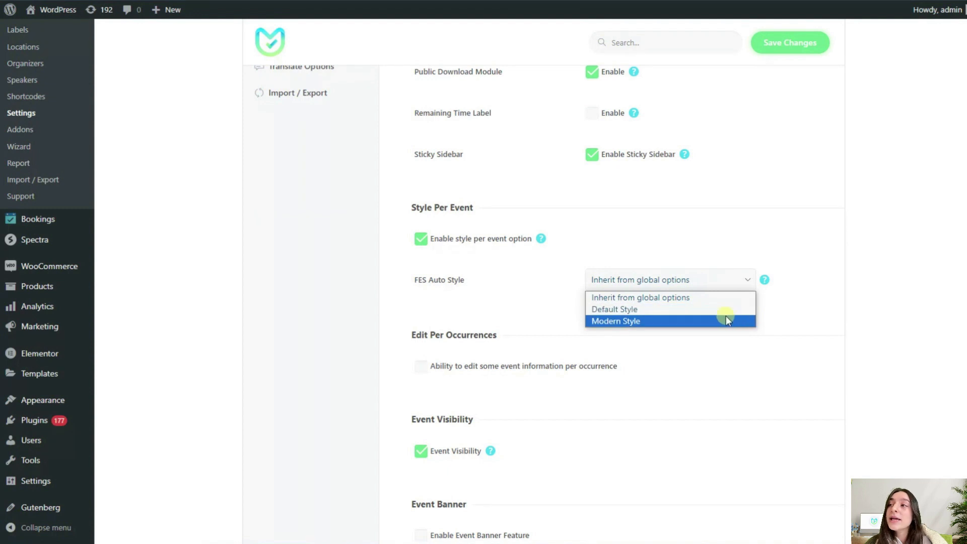
pyautogui.click(614, 321)
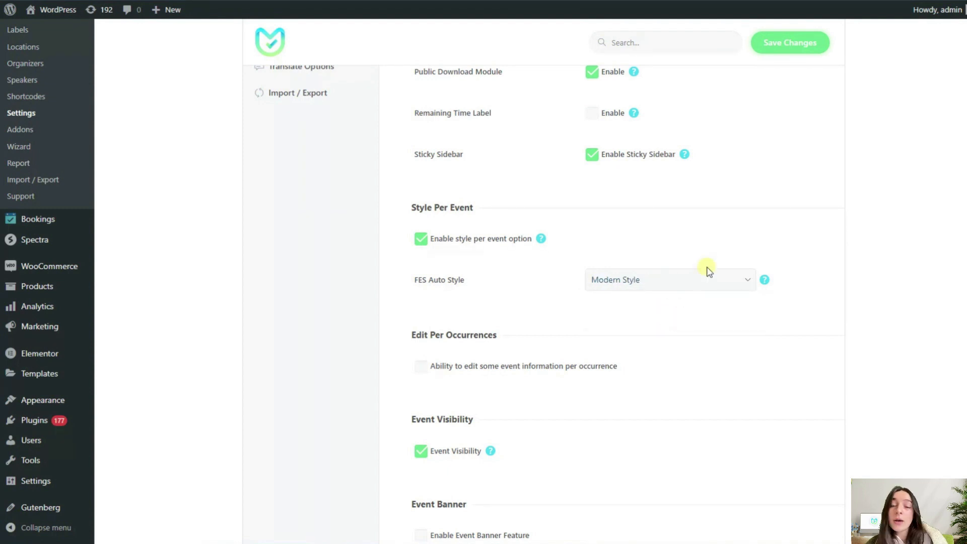
pyautogui.moveTo(621, 326)
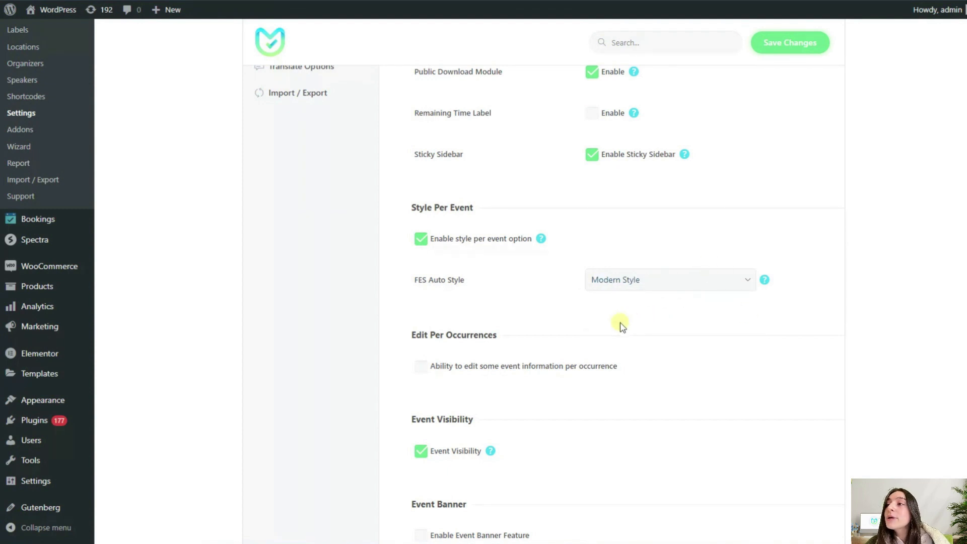
pyautogui.scroll(-3)
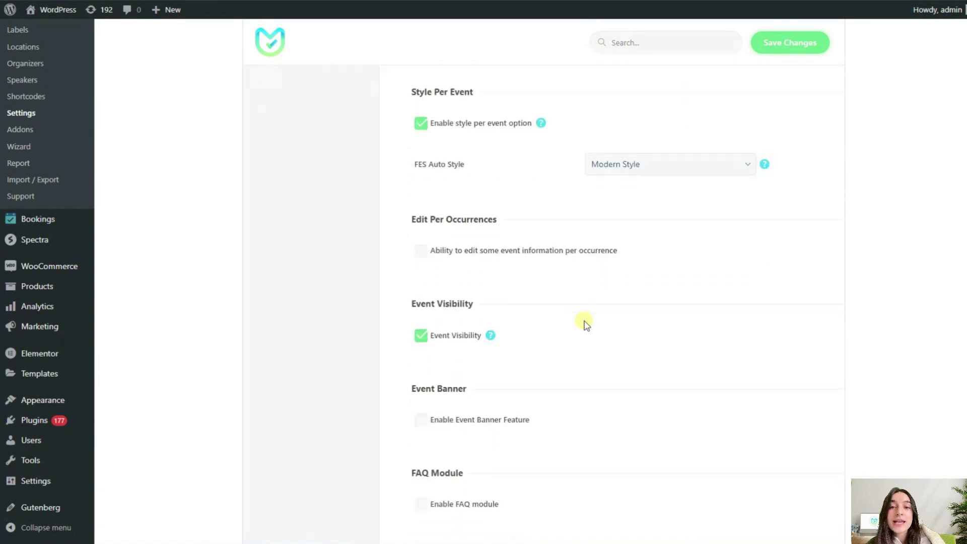
# Step: Tick 'Ability to edit some event information per occurrence' under Edit Per Occurrences
pyautogui.scroll(-3)
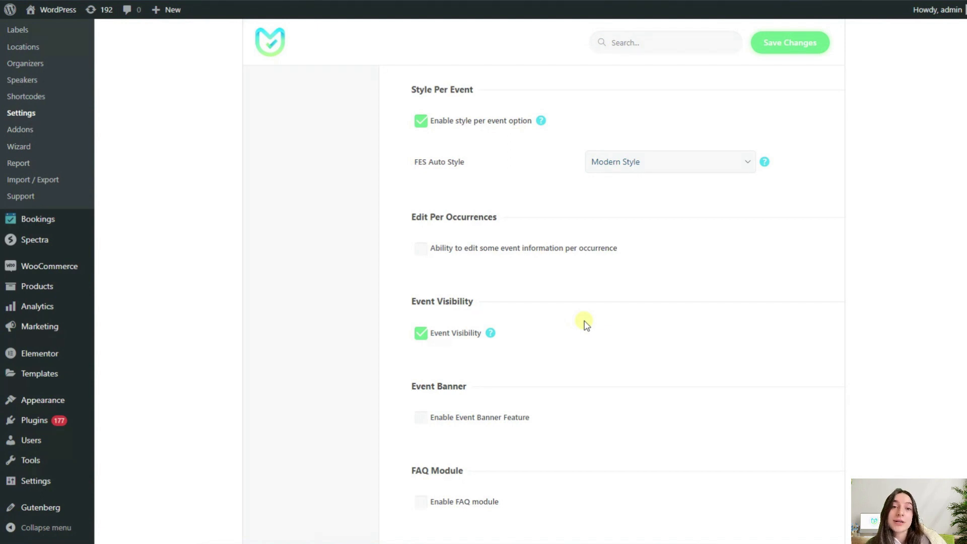
pyautogui.moveTo(598, 291)
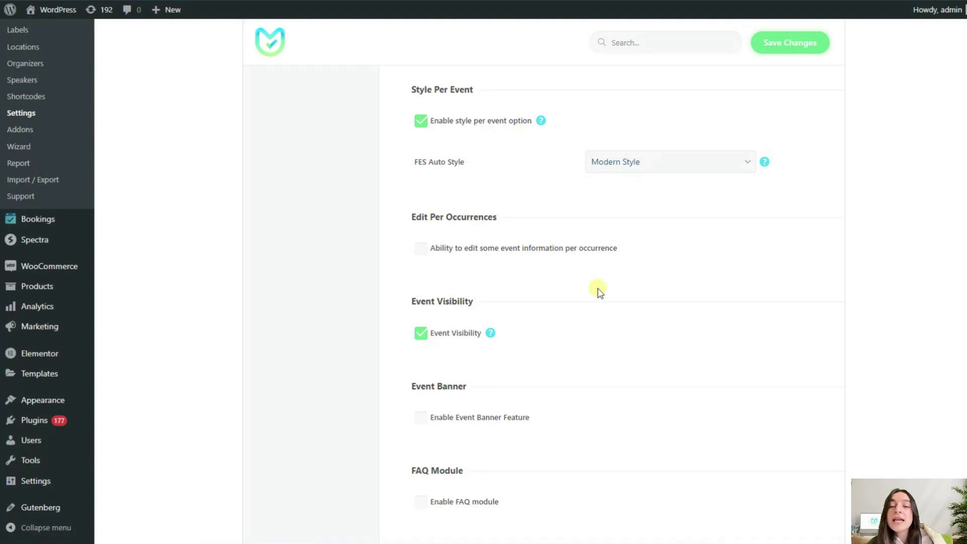
pyautogui.moveTo(414, 264)
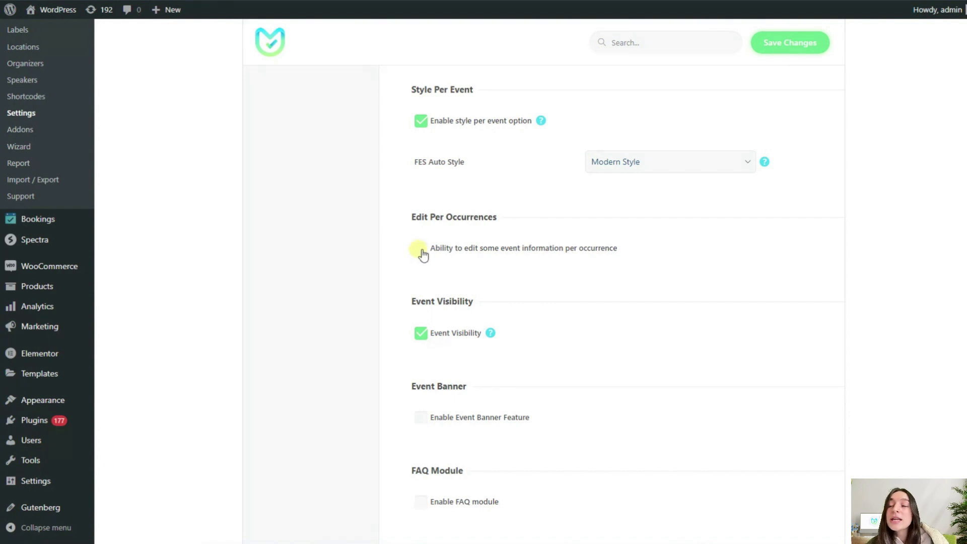
pyautogui.click(421, 248)
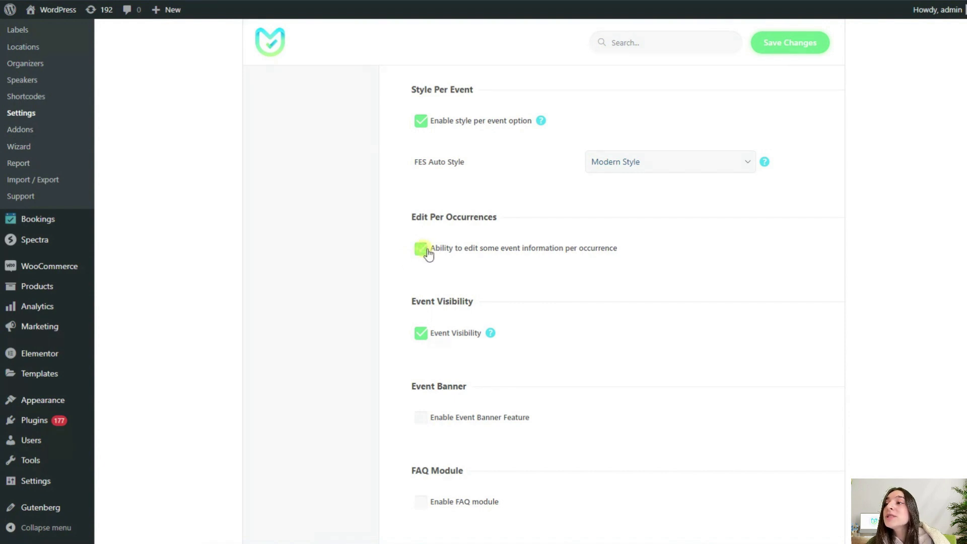
pyautogui.click(421, 248)
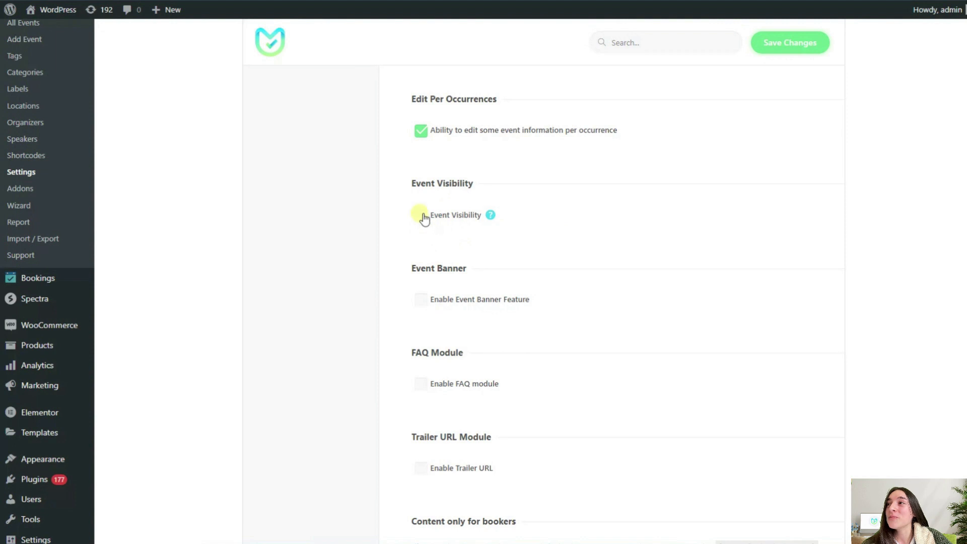
pyautogui.moveTo(490, 215)
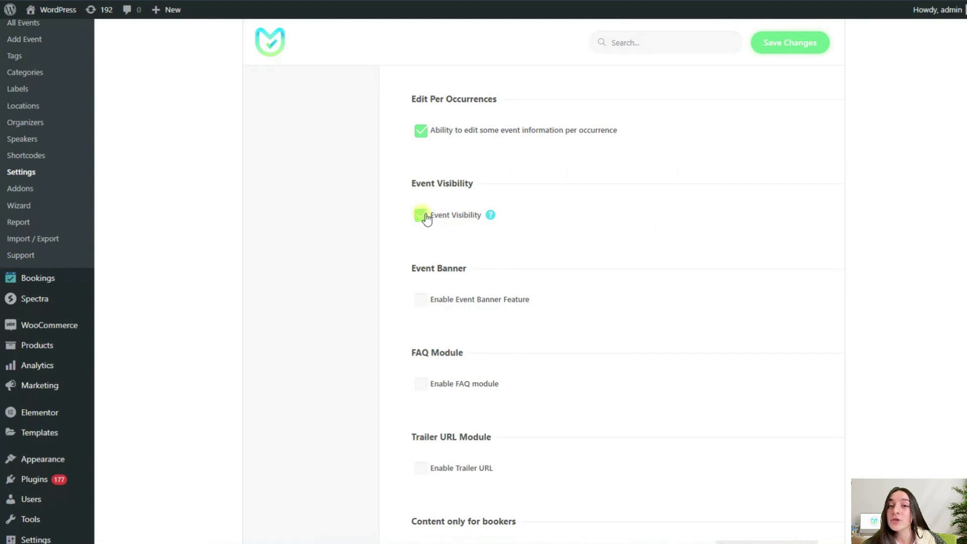
# Step: Re-check the Event Visibility checkbox
pyautogui.click(420, 215)
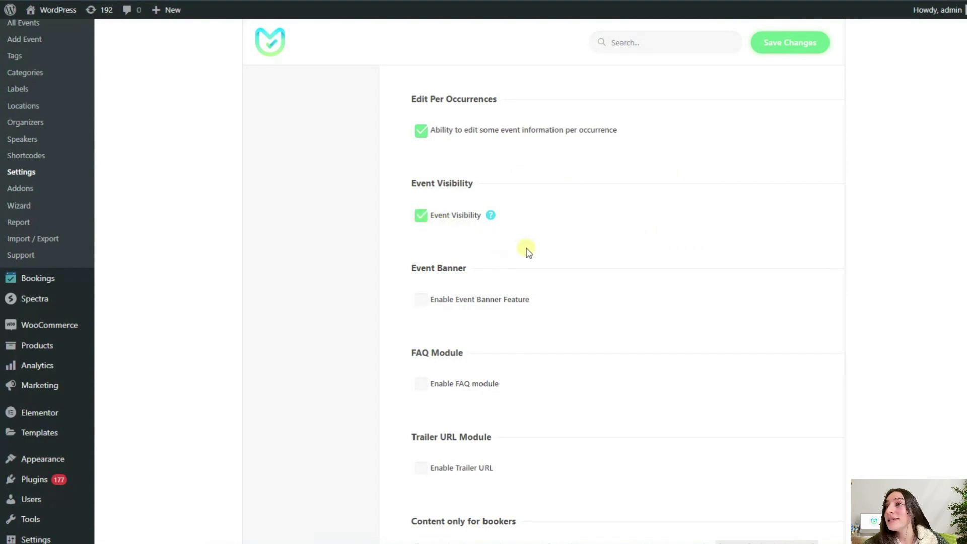
pyautogui.moveTo(536, 233)
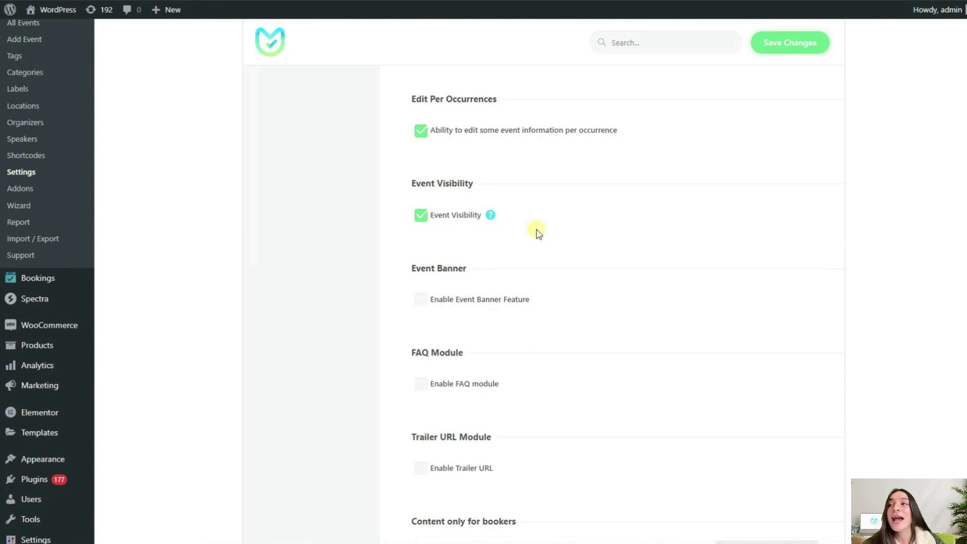
pyautogui.moveTo(543, 250)
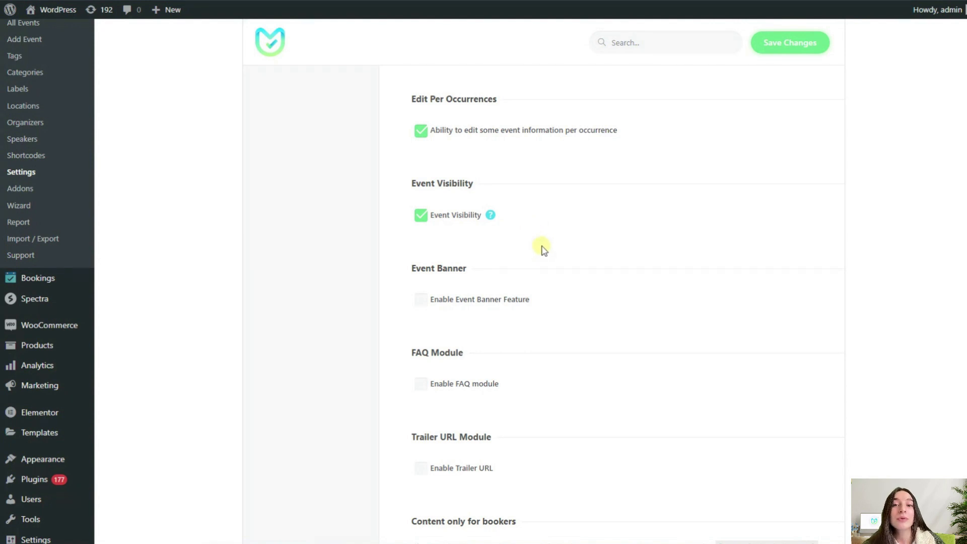
# Step: Check Enable Event Banner Feature below Event Visibility
pyautogui.scroll(-3)
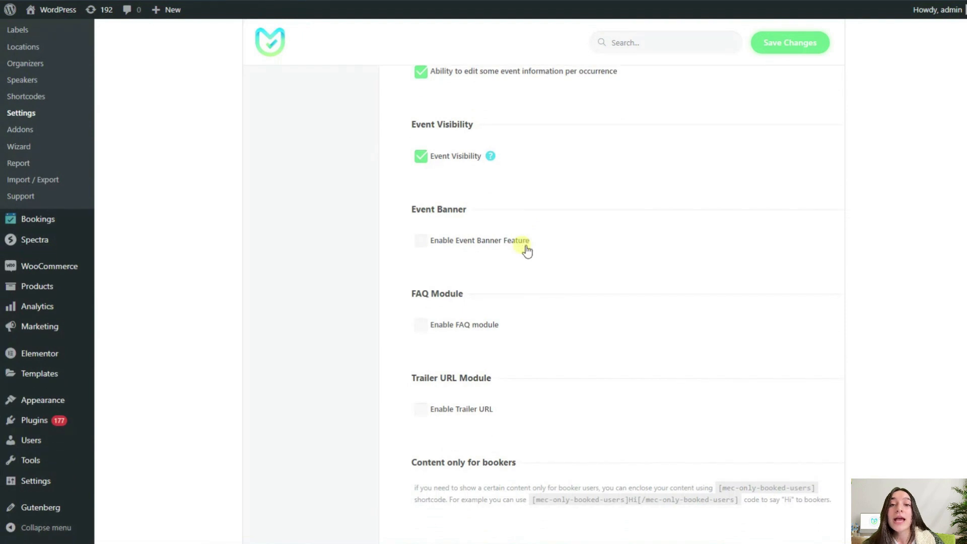
pyautogui.moveTo(597, 243)
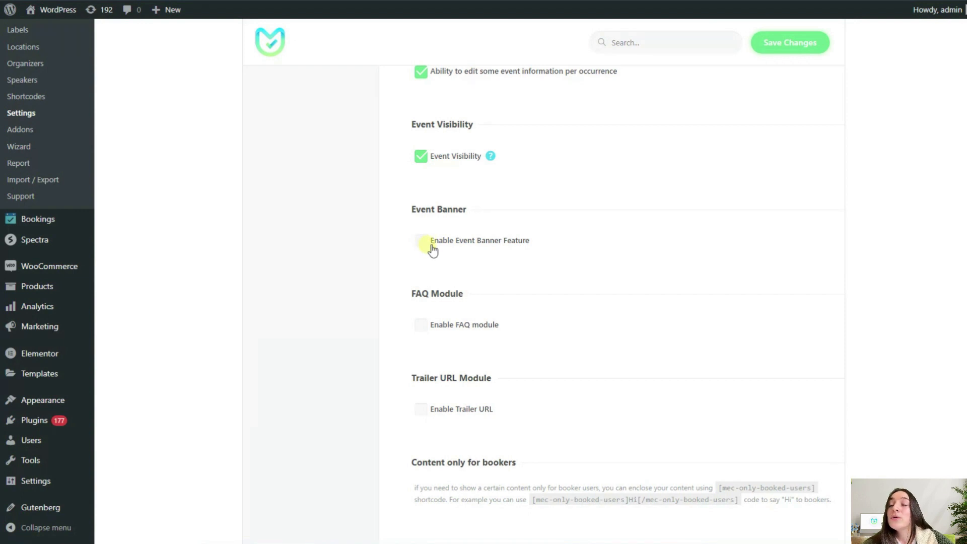
pyautogui.click(421, 241)
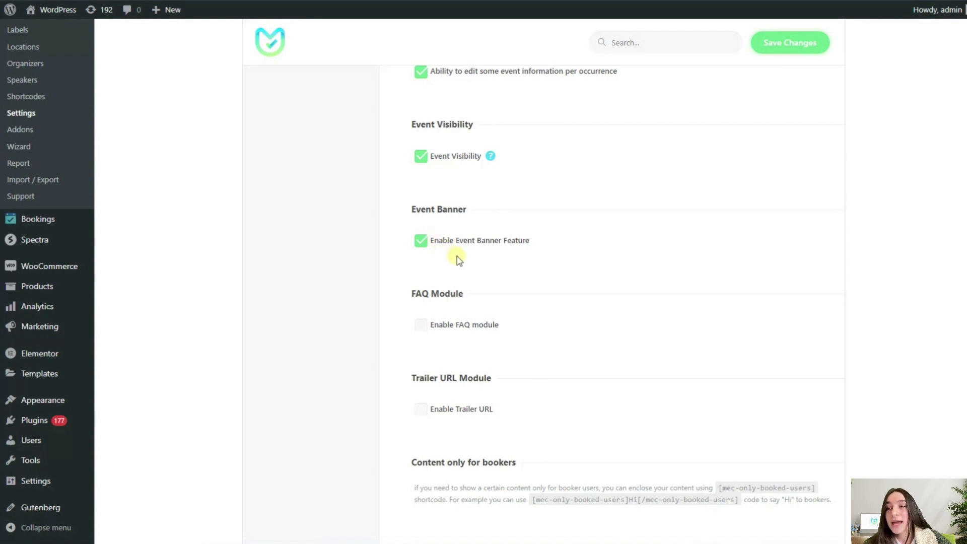
pyautogui.moveTo(552, 233)
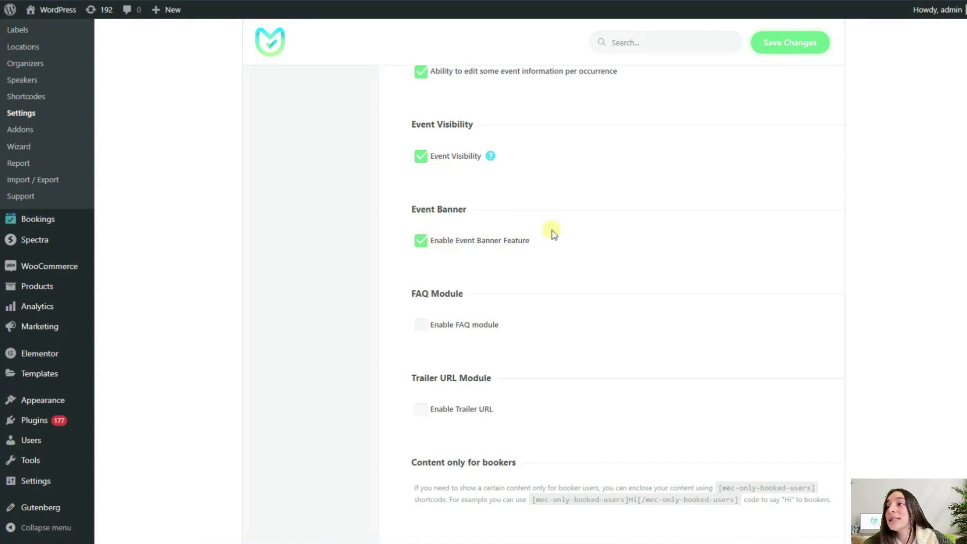
pyautogui.moveTo(532, 228)
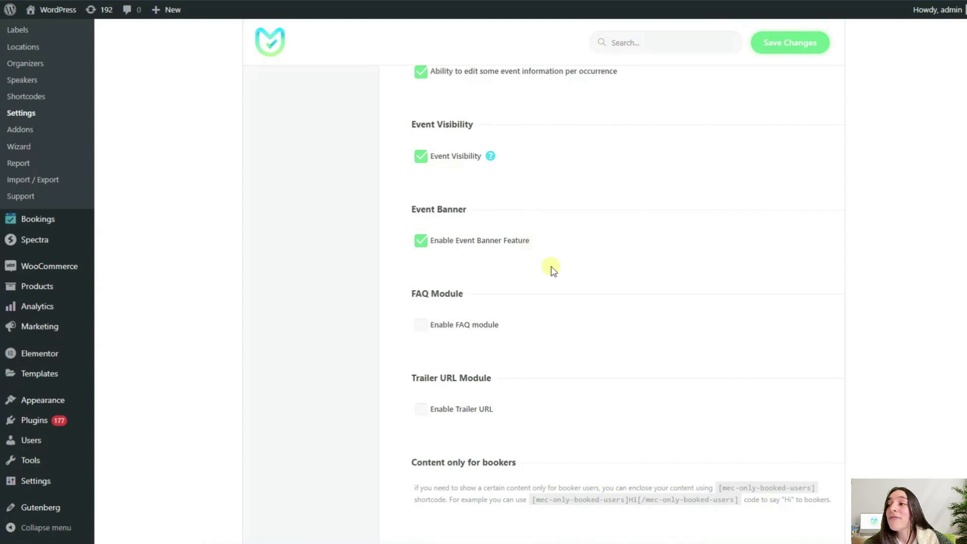
pyautogui.scroll(-3)
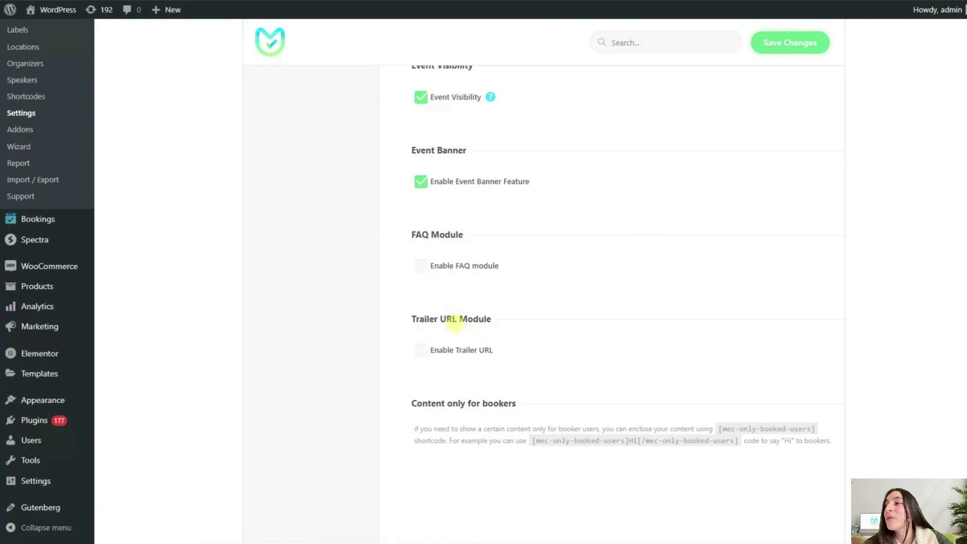
pyautogui.scroll(-3)
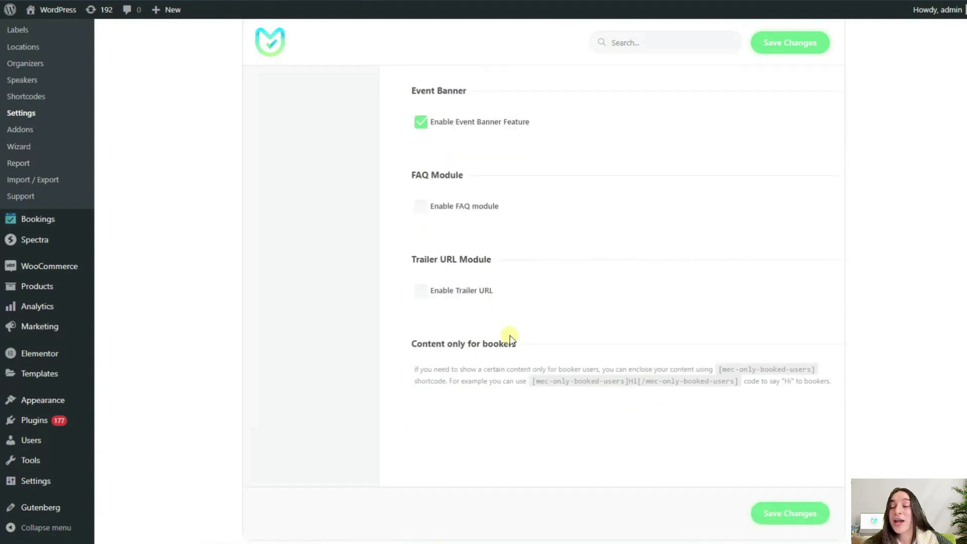
pyautogui.scroll(-3)
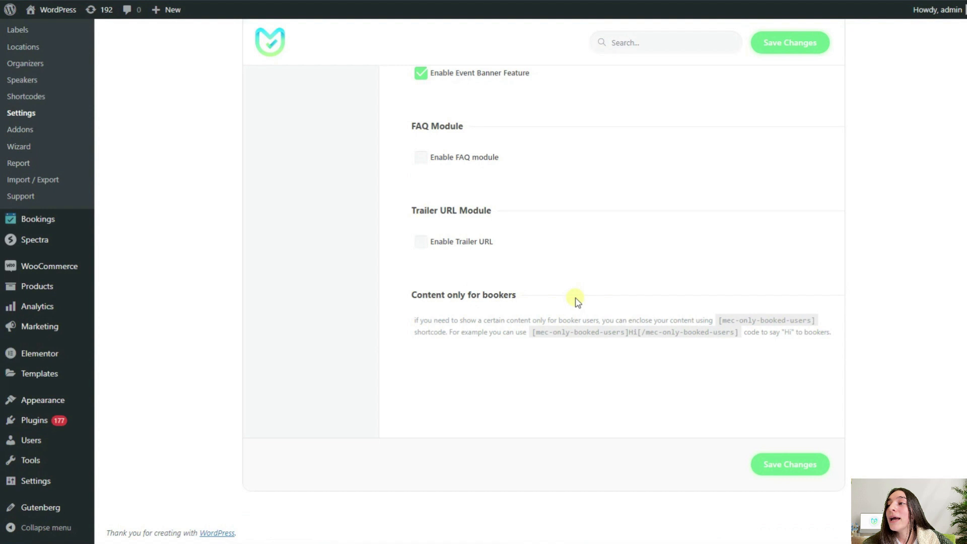
pyautogui.moveTo(541, 316)
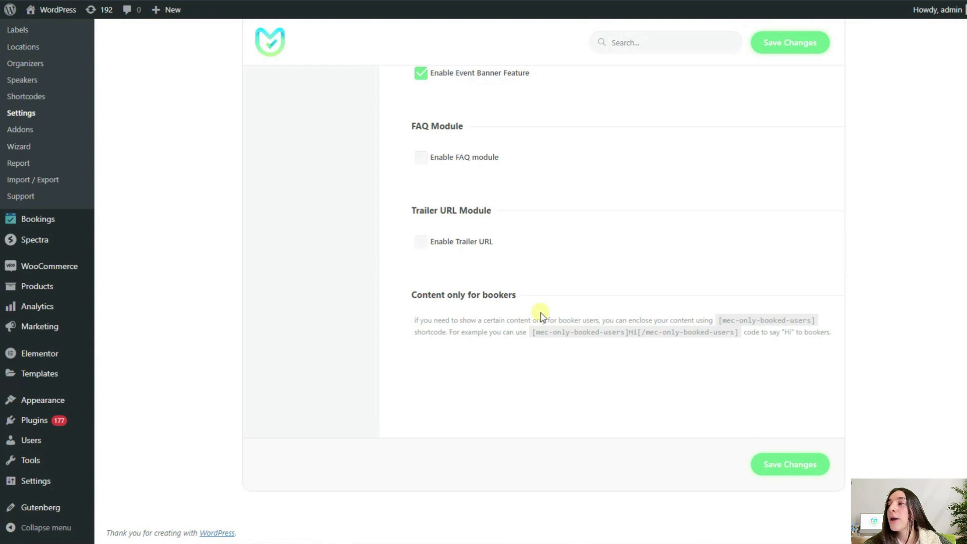
pyautogui.moveTo(538, 310)
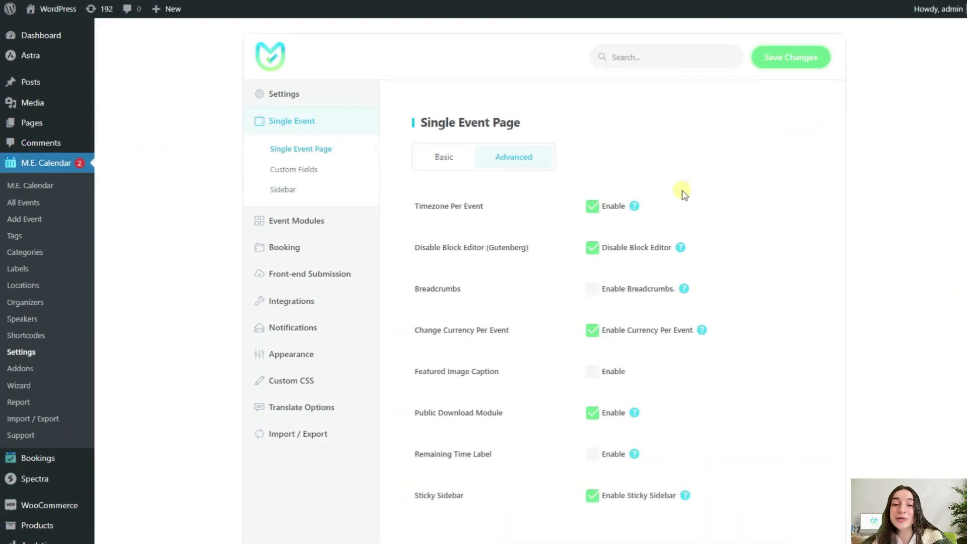
pyautogui.moveTo(319, 172)
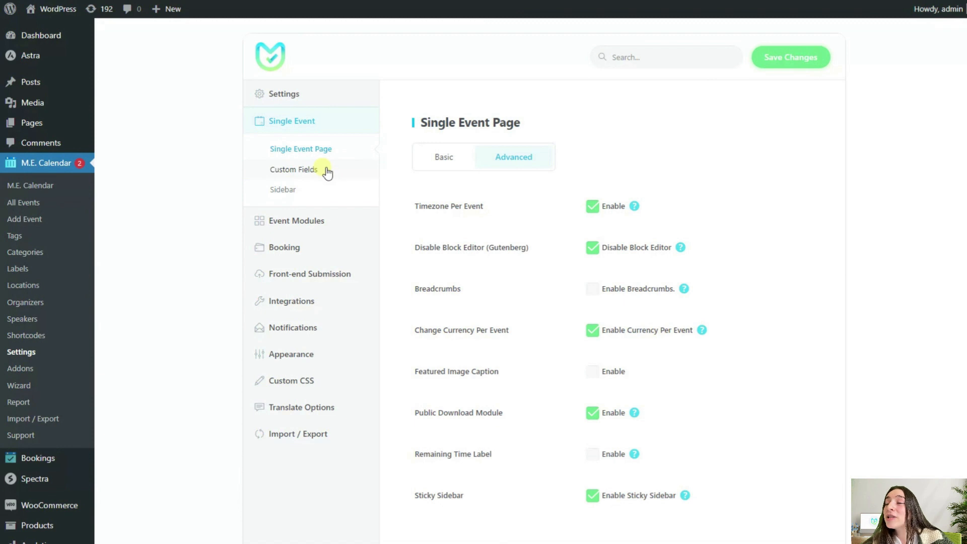
# Step: Go to Single Event > Custom Fields in the MEC settings sidebar
pyautogui.click(294, 170)
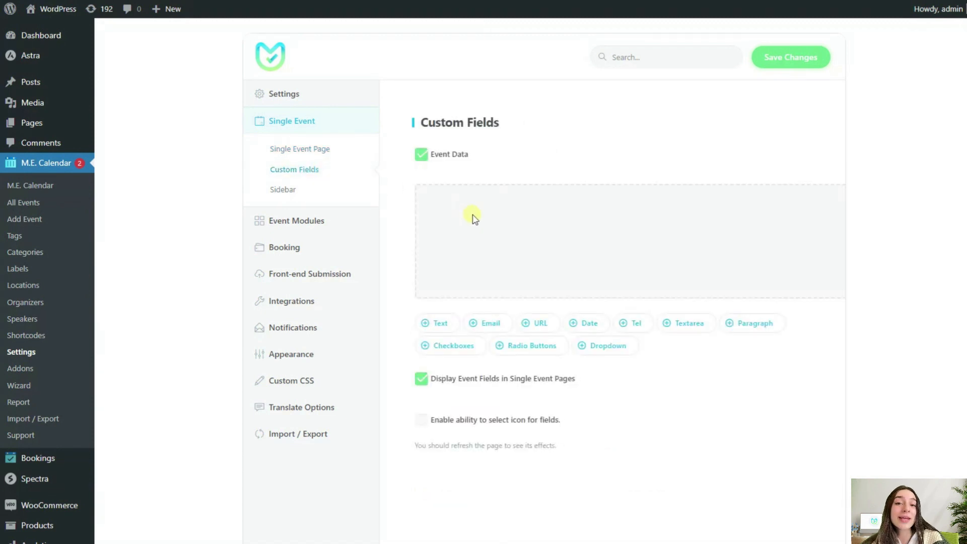
pyautogui.moveTo(511, 270)
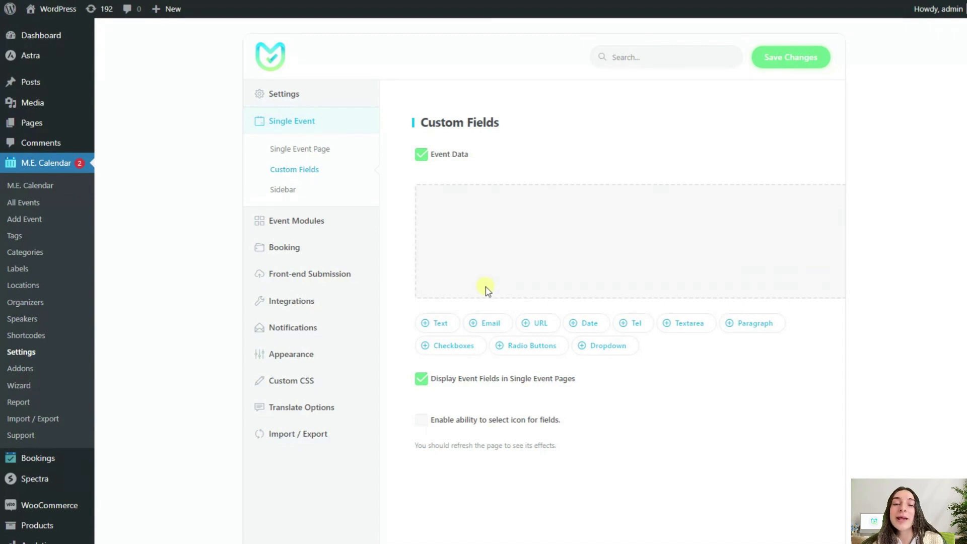
pyautogui.moveTo(506, 293)
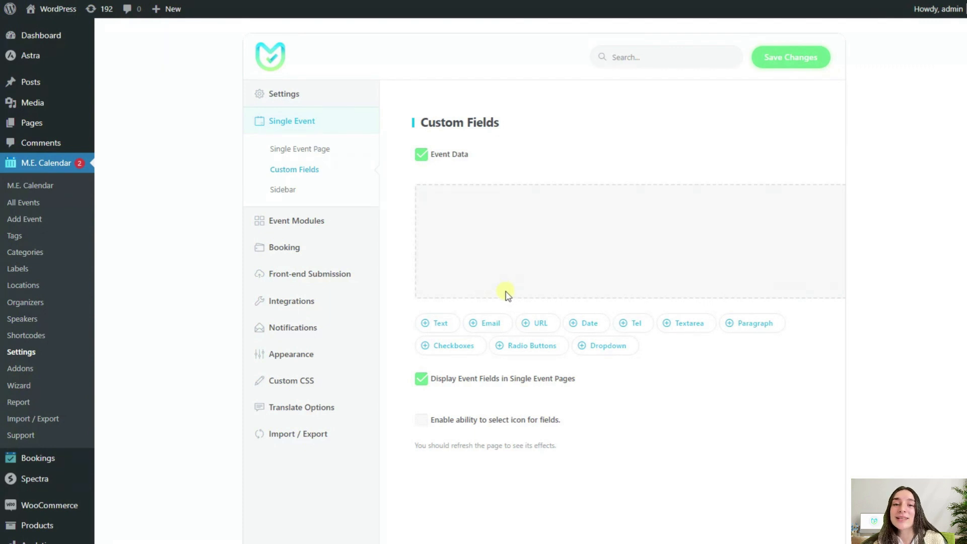
pyautogui.moveTo(485, 300)
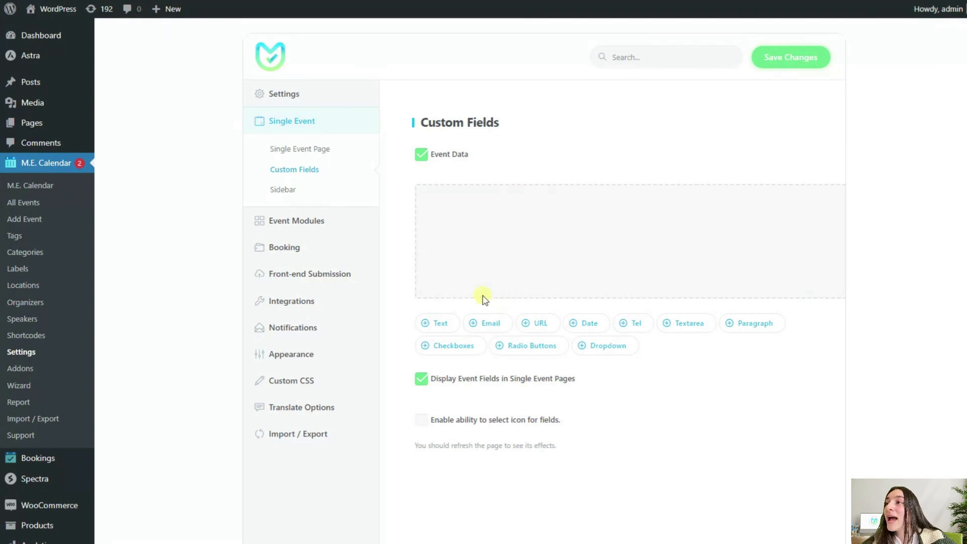
# Step: Add Text, Email and URL fields to the event data
pyautogui.click(439, 323)
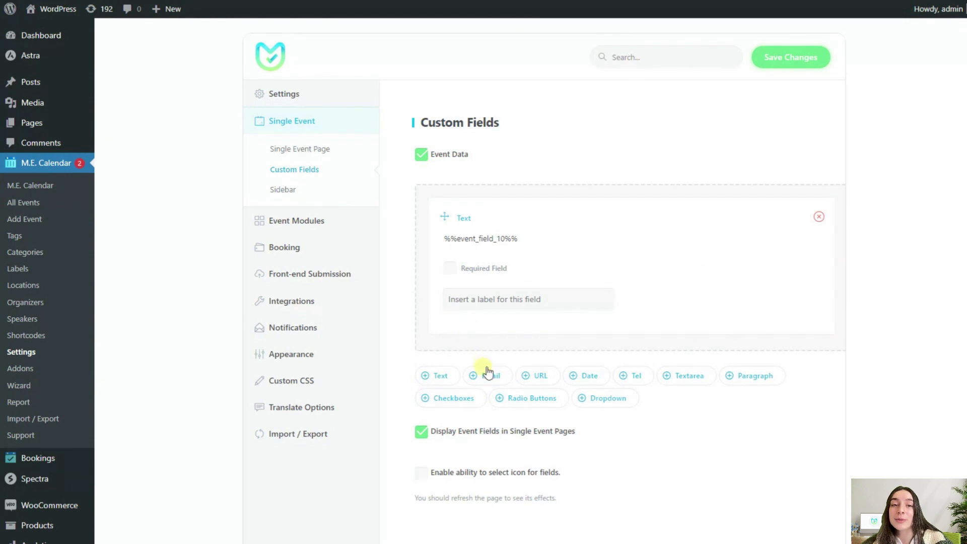
pyautogui.click(487, 376)
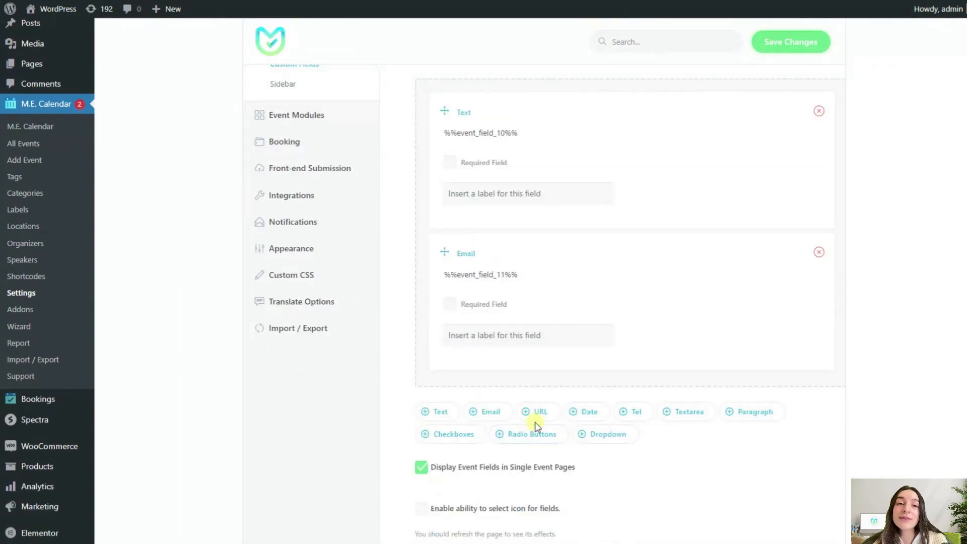
pyautogui.click(538, 411)
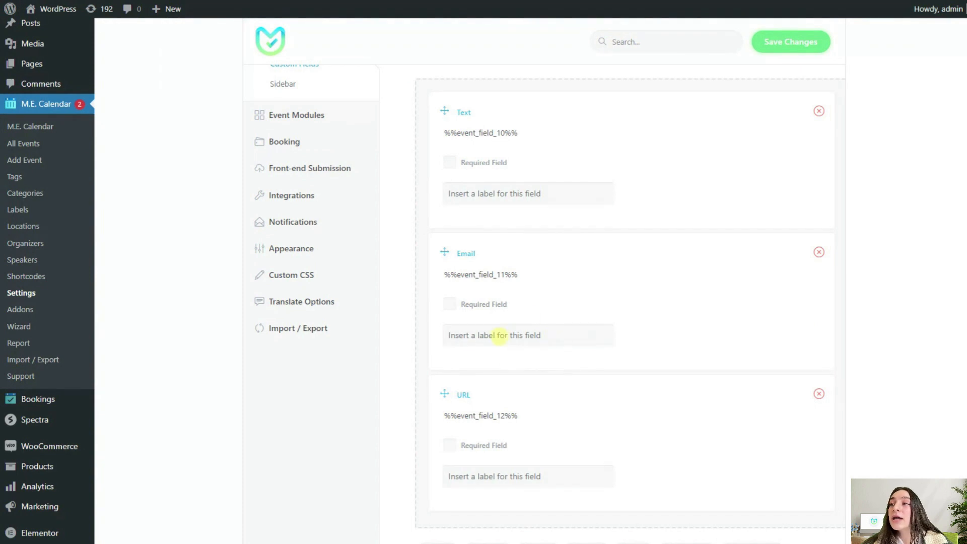
pyautogui.scroll(-3)
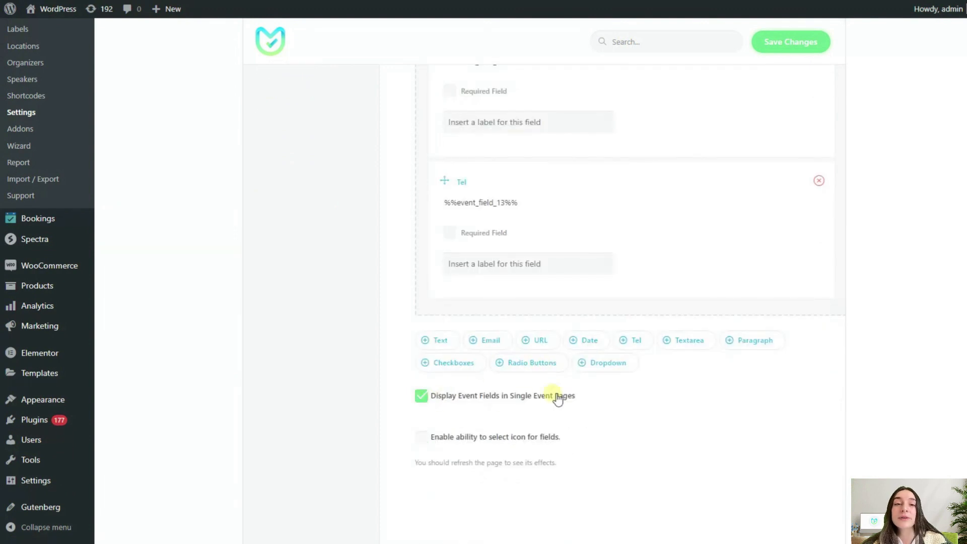
# Step: Turn off Display Event Fields in Single Event Pages and enable custom field icons
pyautogui.click(421, 395)
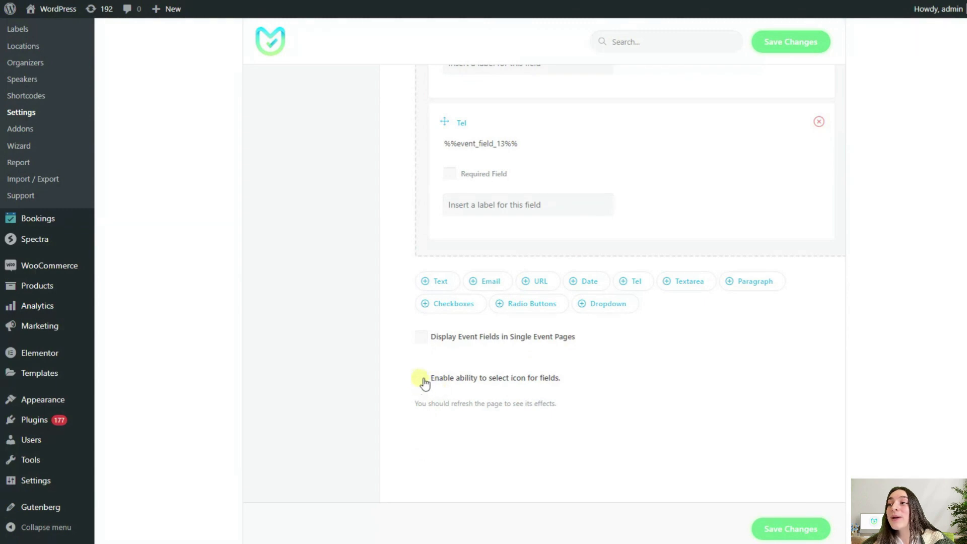
pyautogui.click(421, 377)
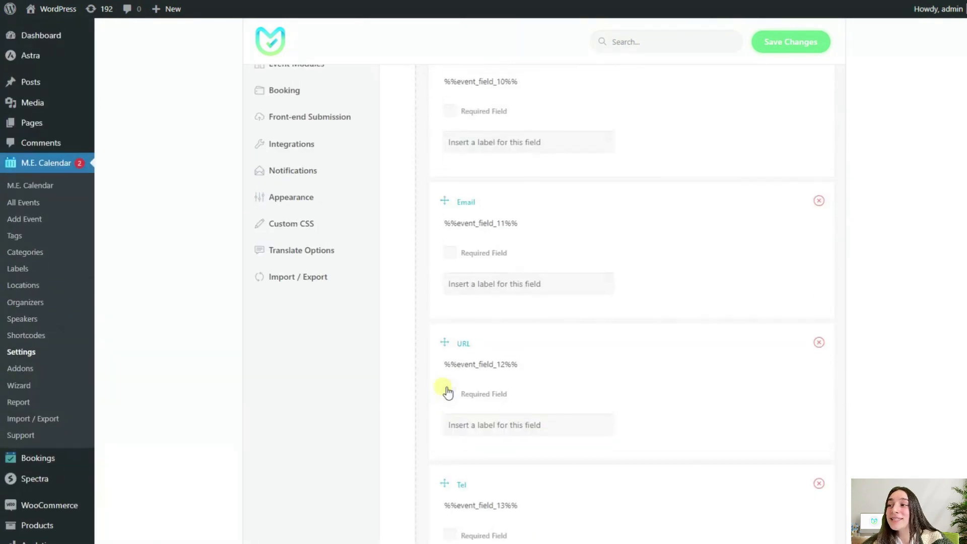
pyautogui.click(283, 189)
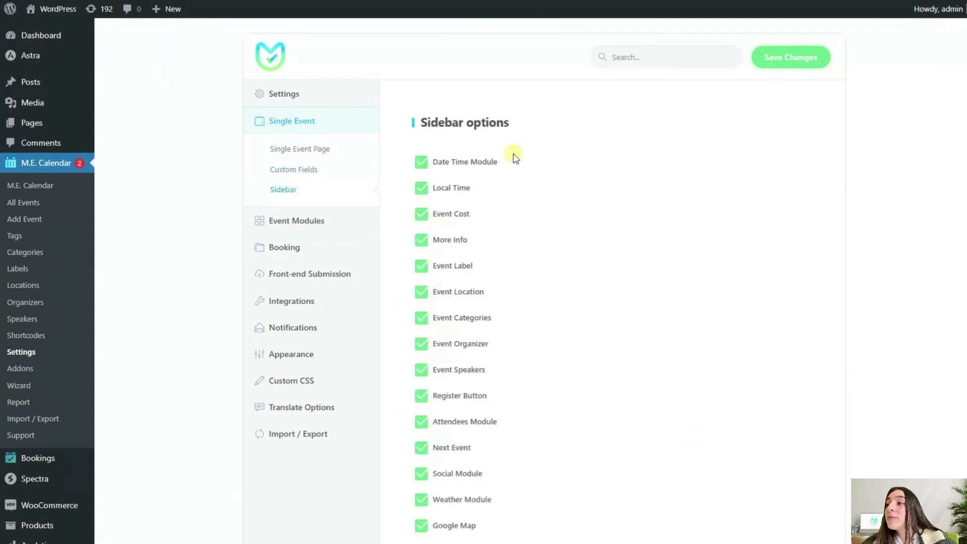
pyautogui.scroll(-3)
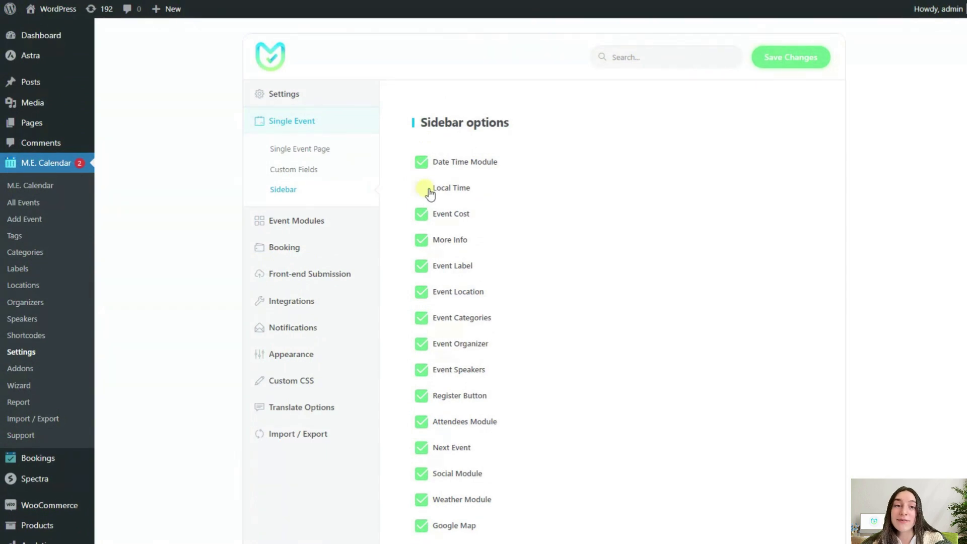
pyautogui.click(421, 187)
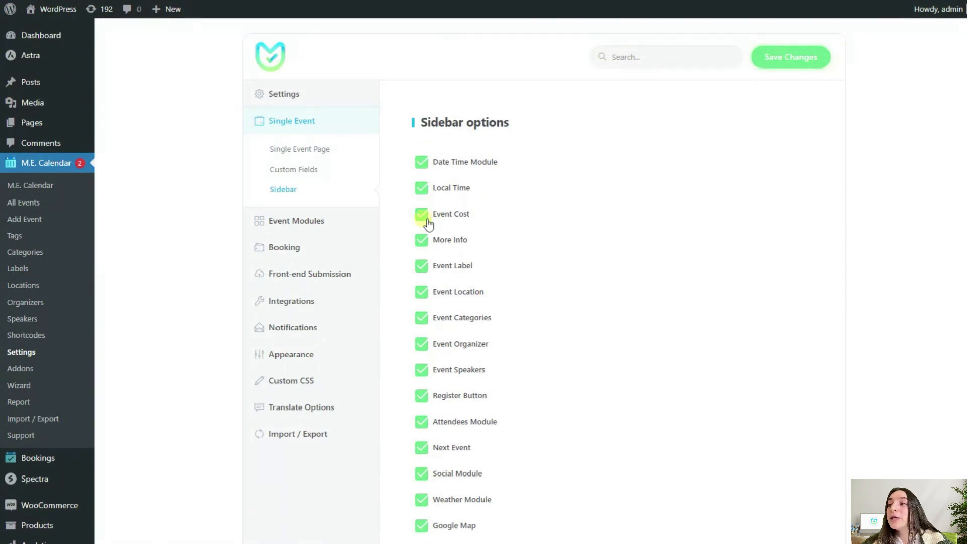
pyautogui.scroll(-3)
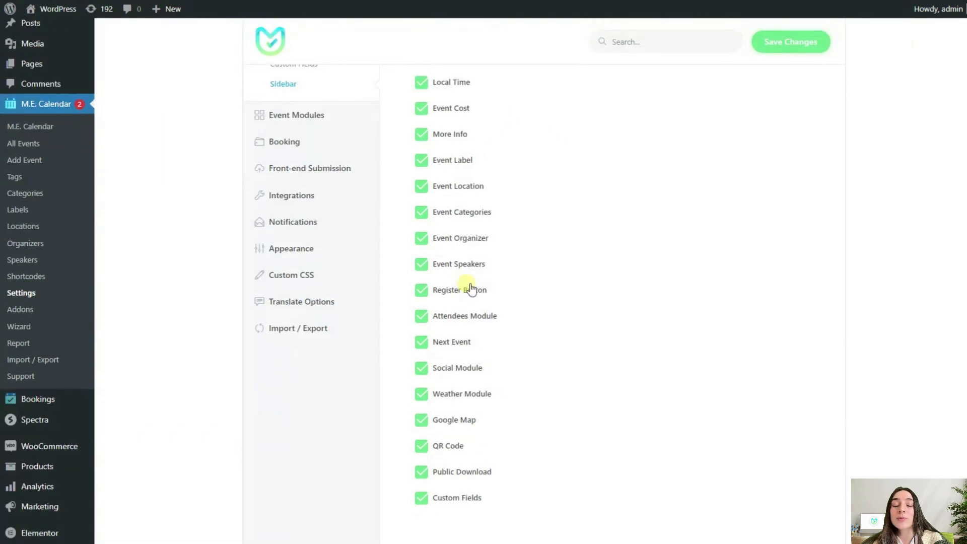